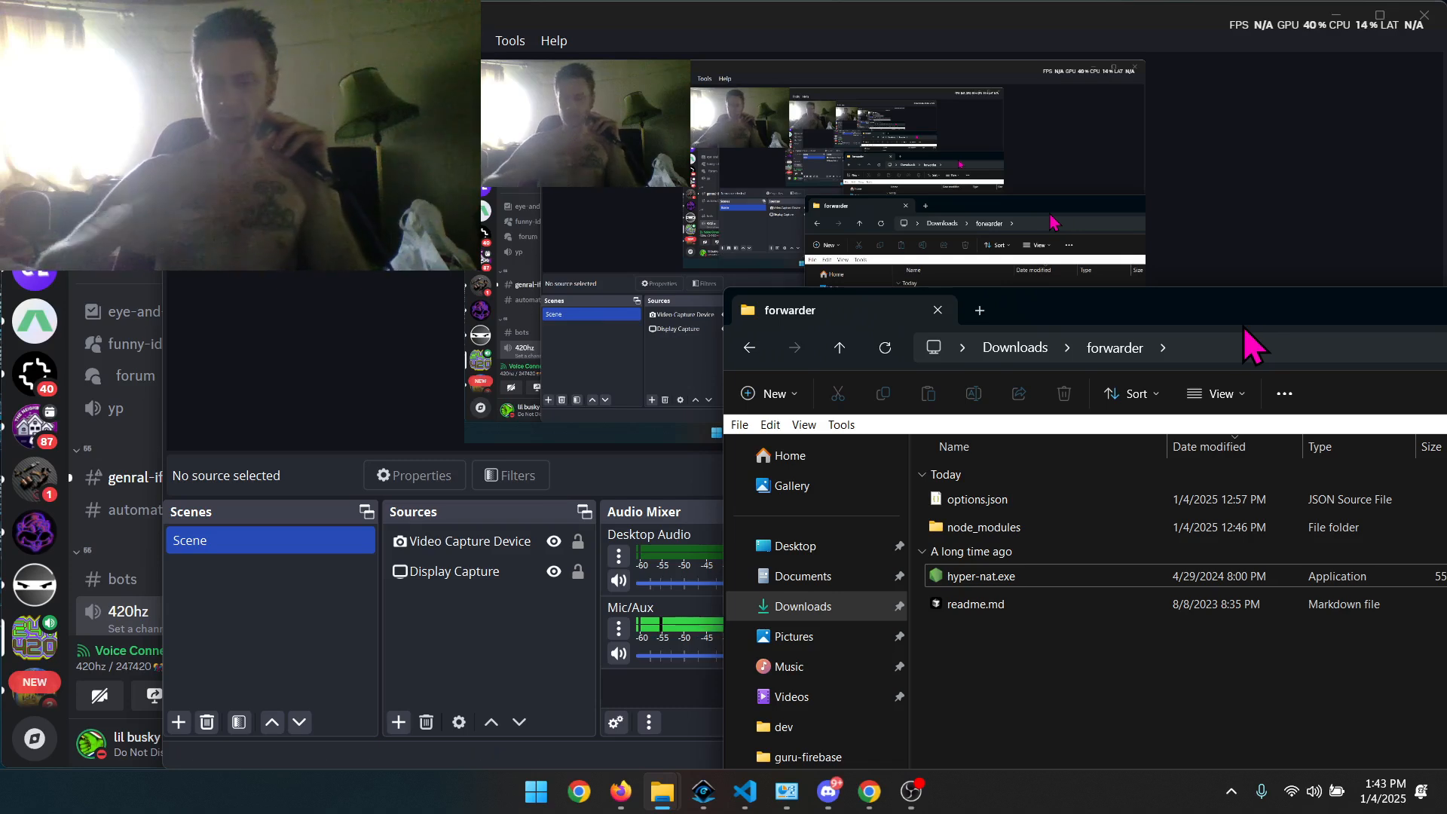
- Open options.json in VS Code to review its server entries for ports 27005 and 27015
left_click(786, 791)
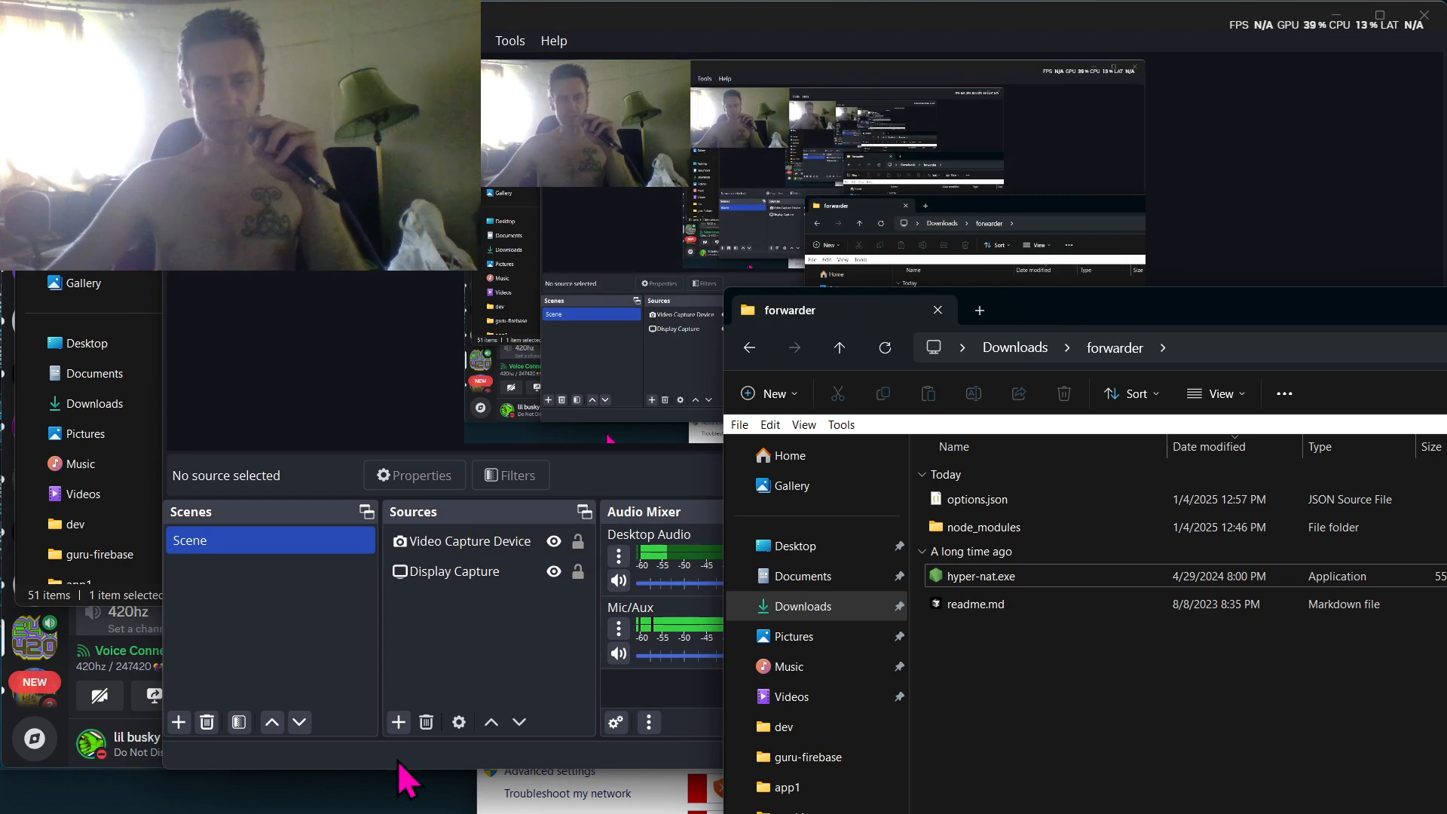
left_click(976, 499)
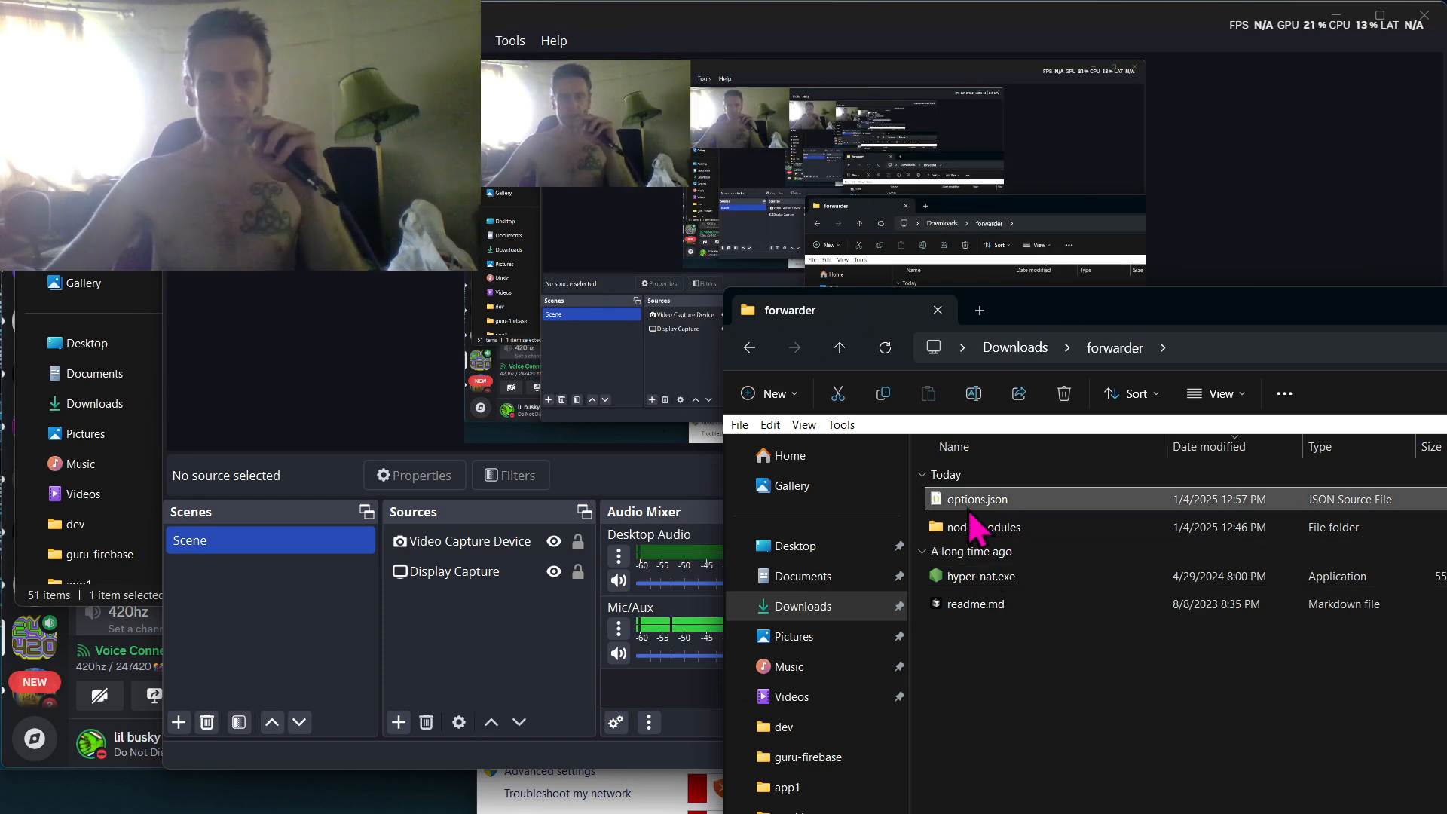
double_click(977, 499)
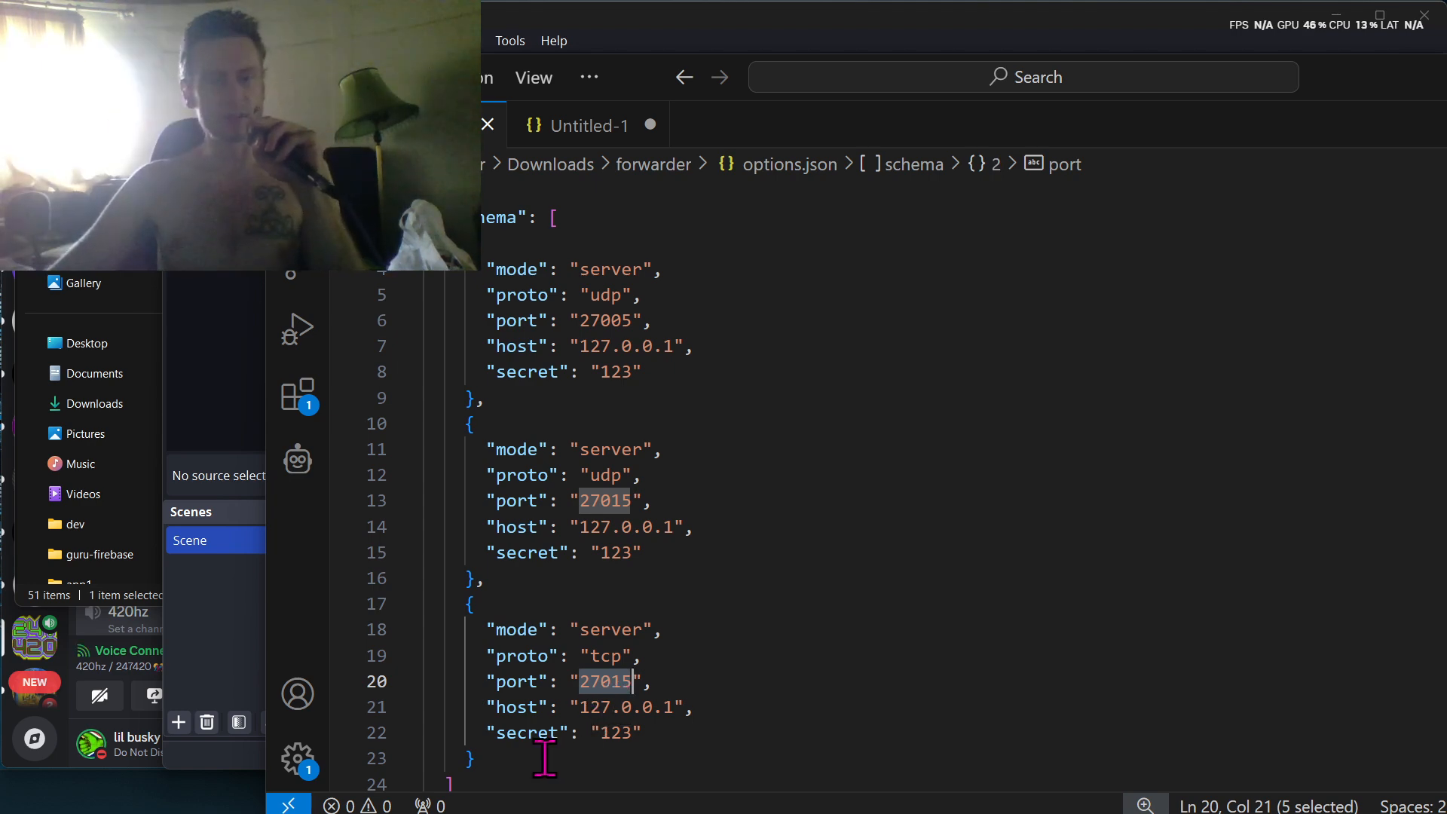
key("ctrl+a")
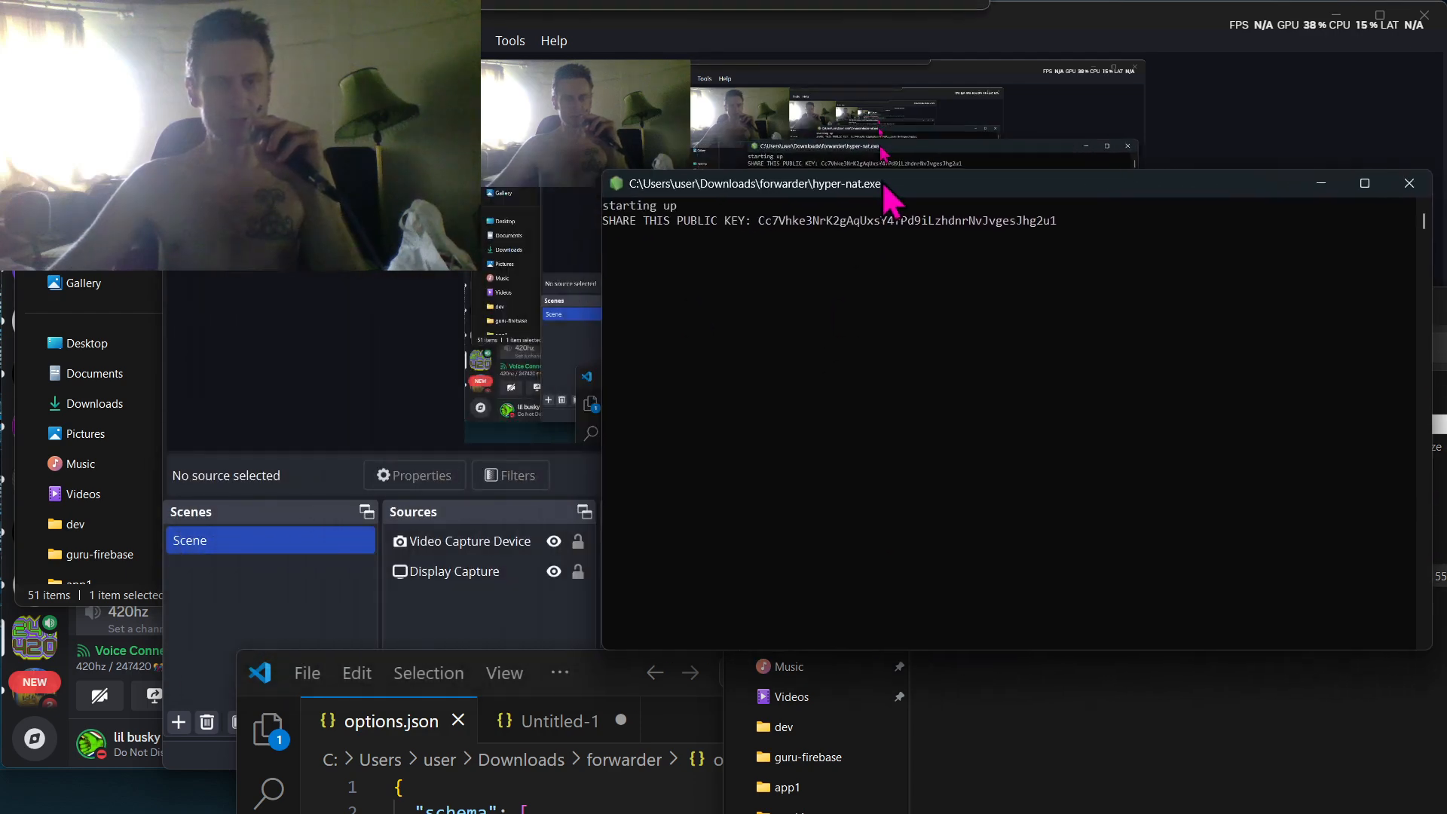
mouse_move(822, 237)
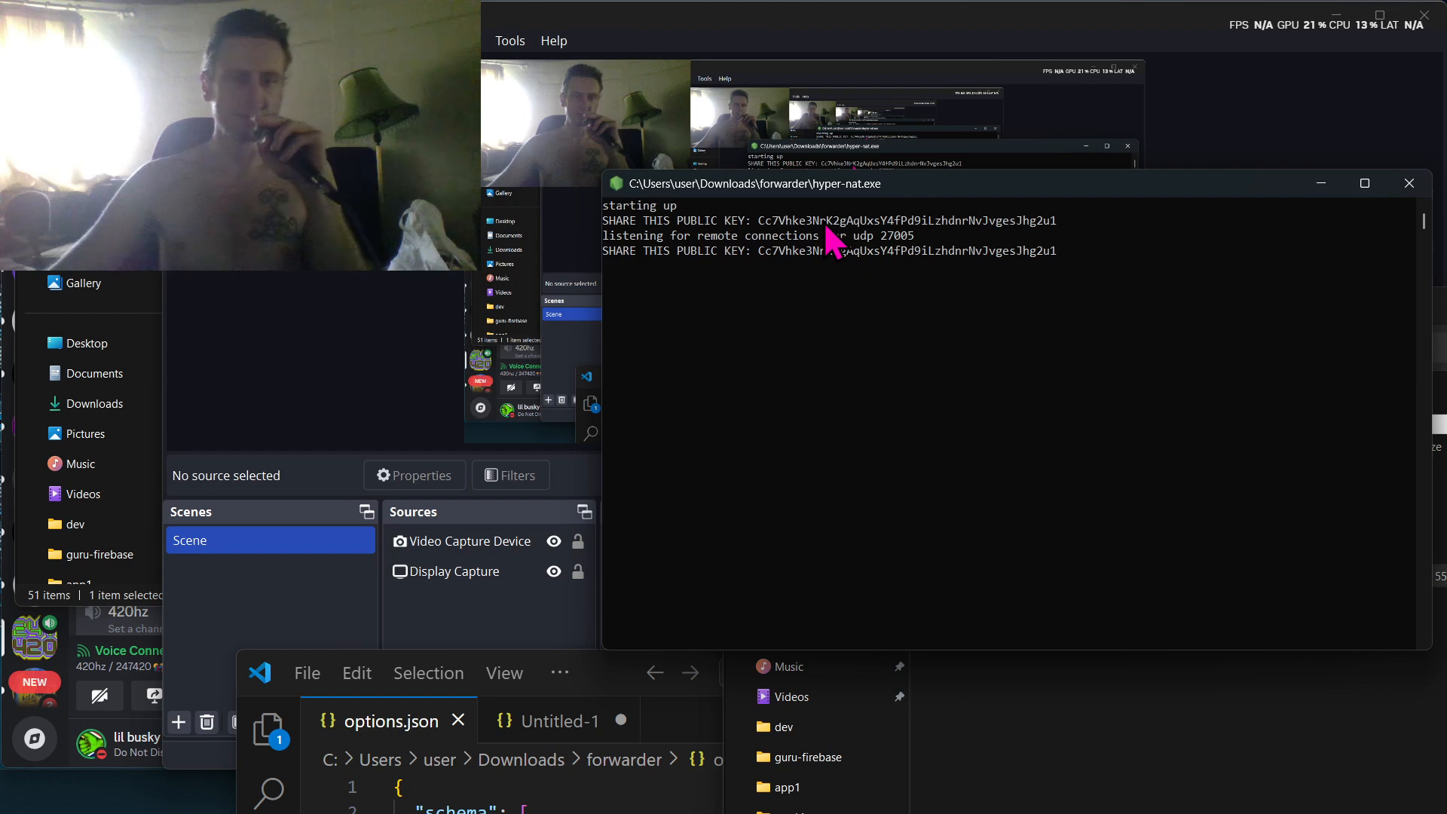
- Run hyper-nat.exe so it prints a public key and listens on UDP 27005
left_click(560, 721)
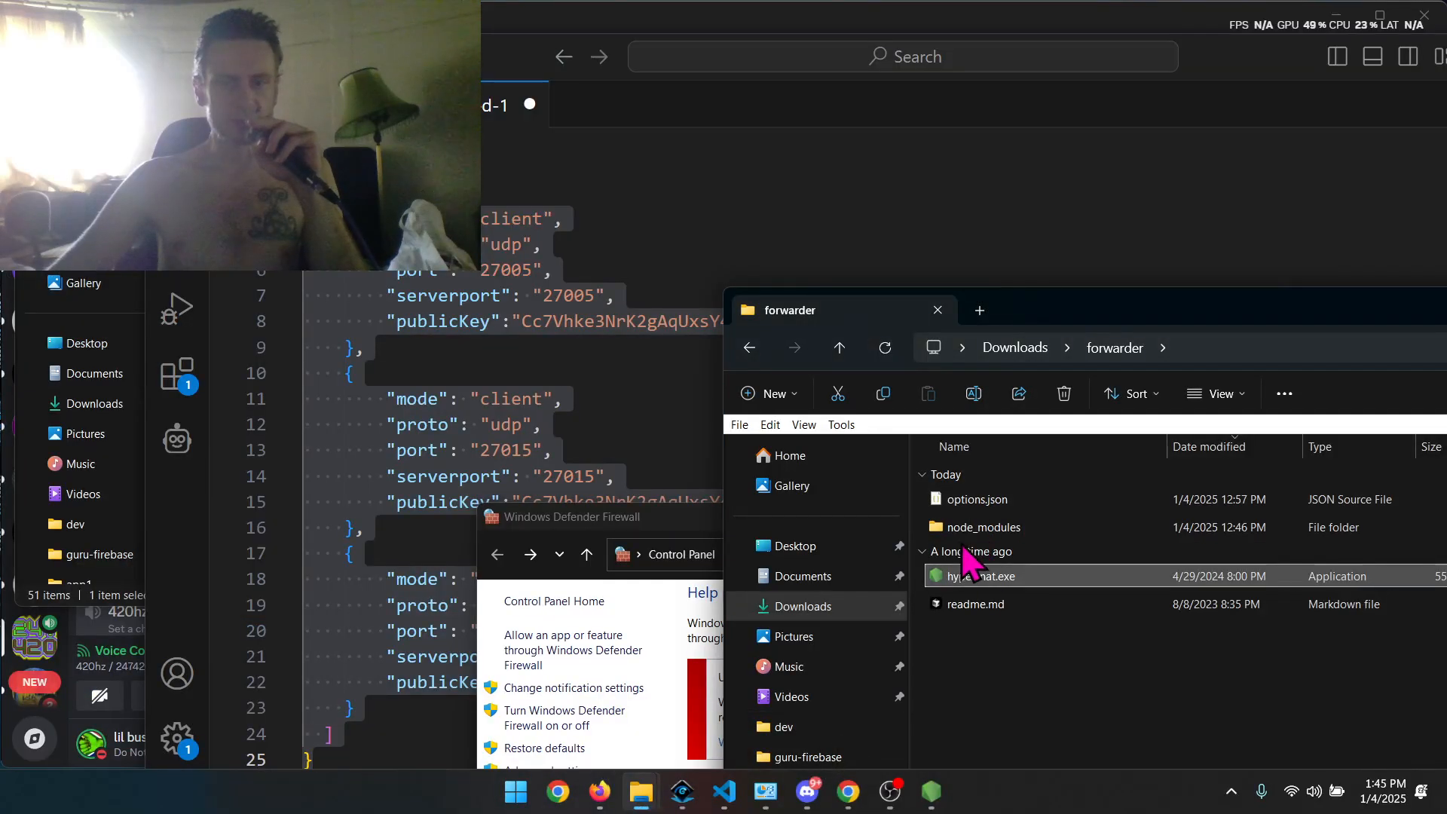
- Open readme.md from the forwarder folder in VS Code
double_click(975, 603)
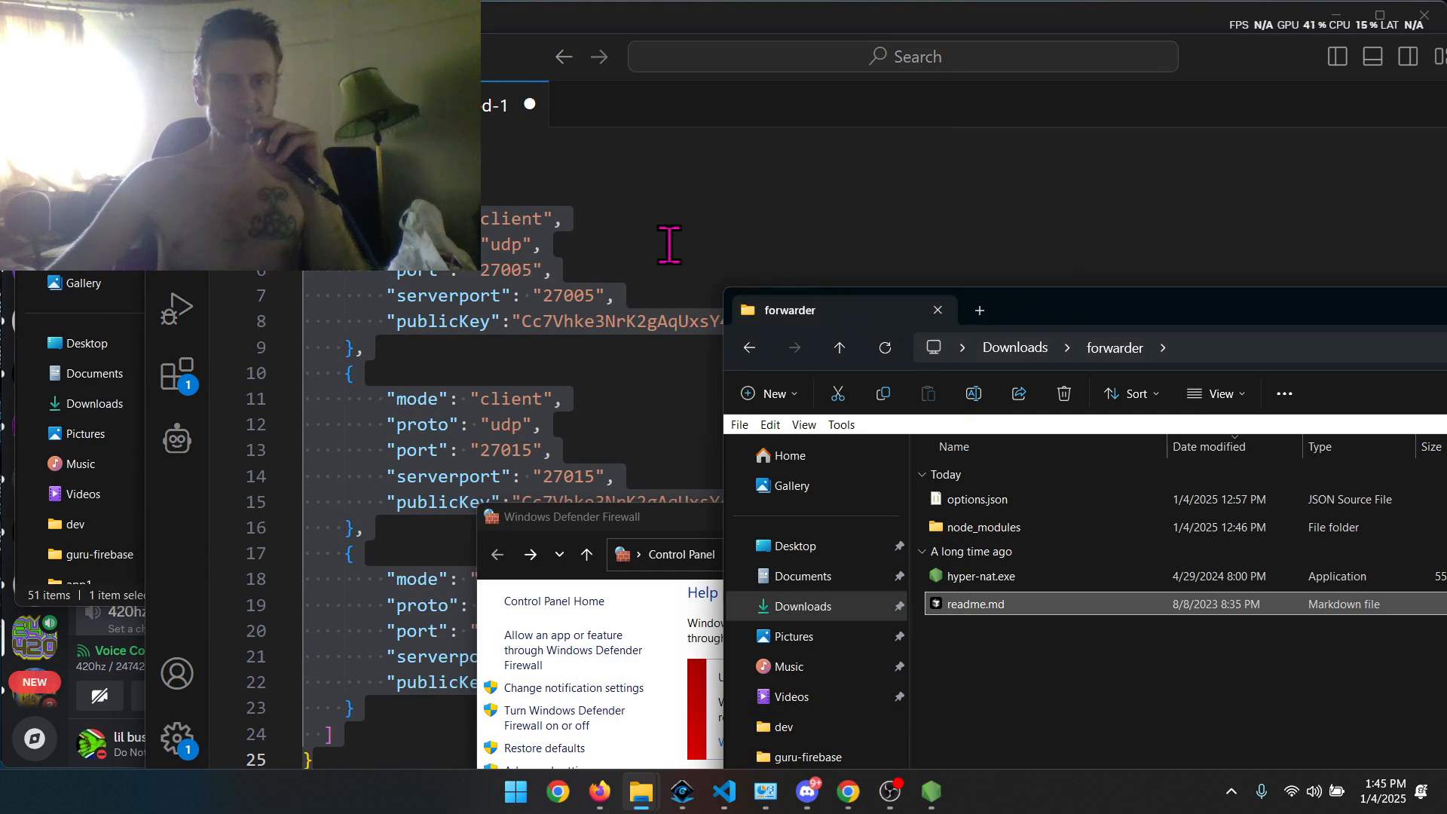
mouse_move(581, 181)
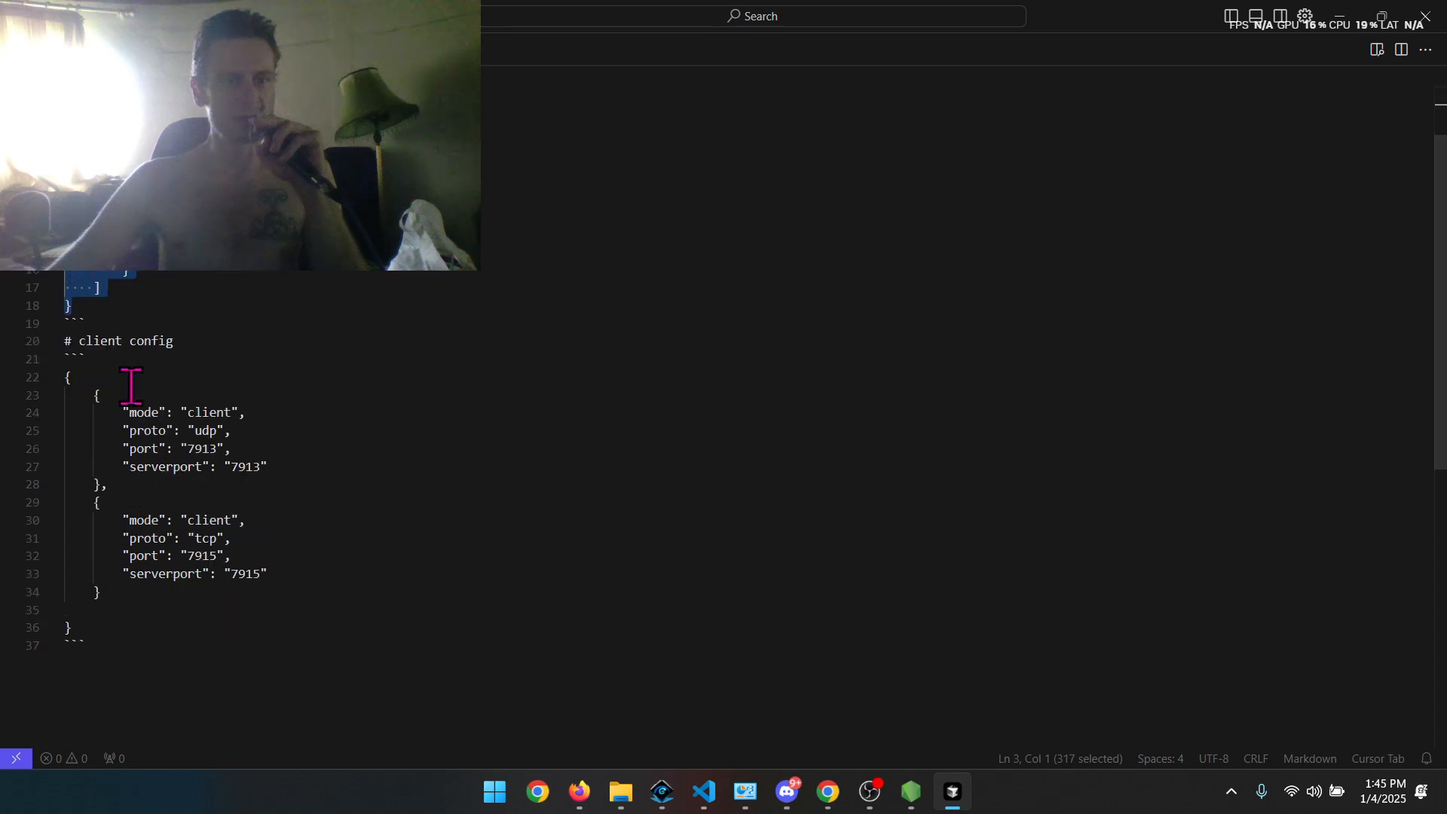
mouse_move(1384, 22)
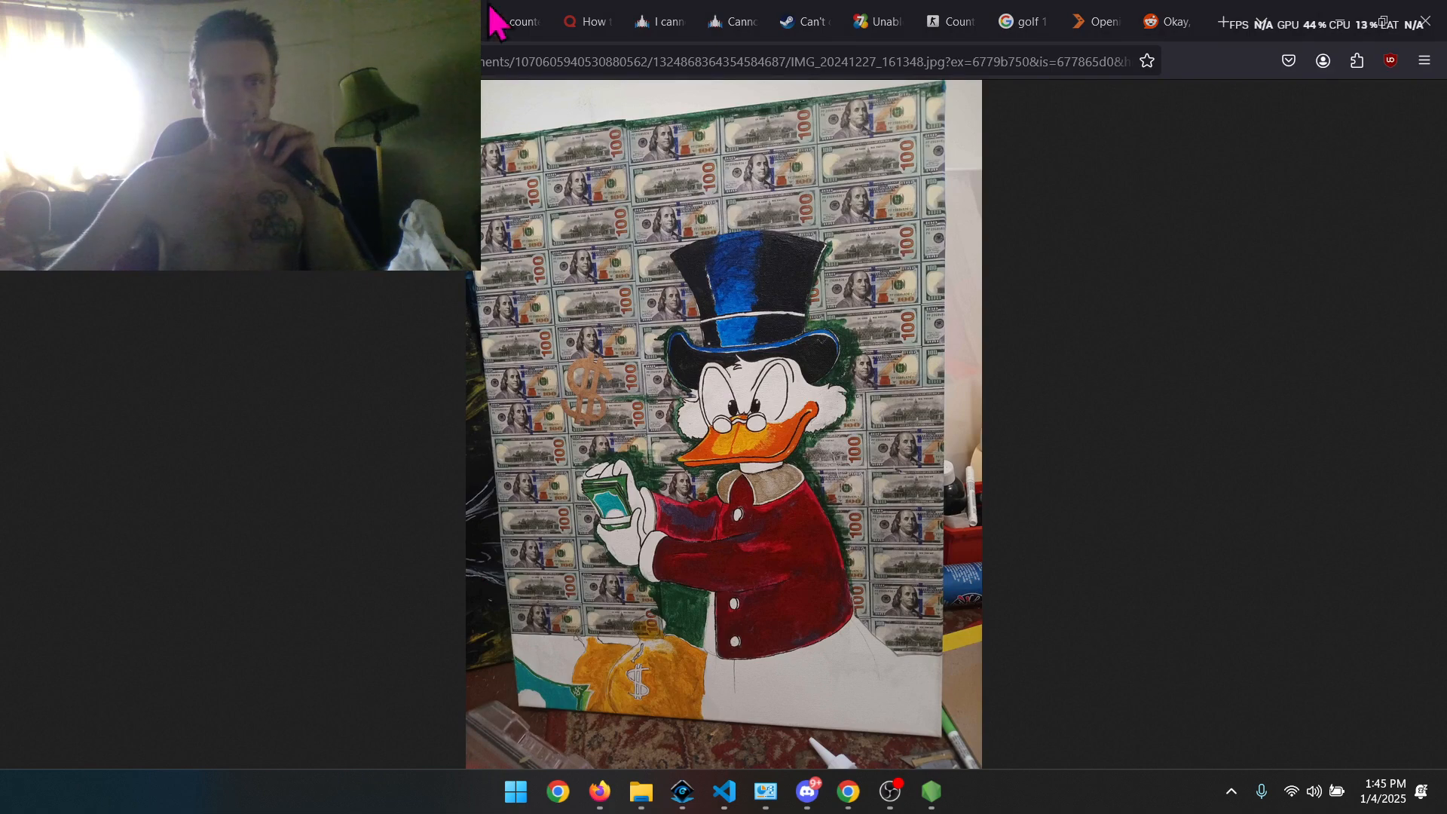
- Load the hyper-nat GitHub repository page in a new Firefox tab
left_click(1219, 21)
type("github.com/anentrypoint/hy")
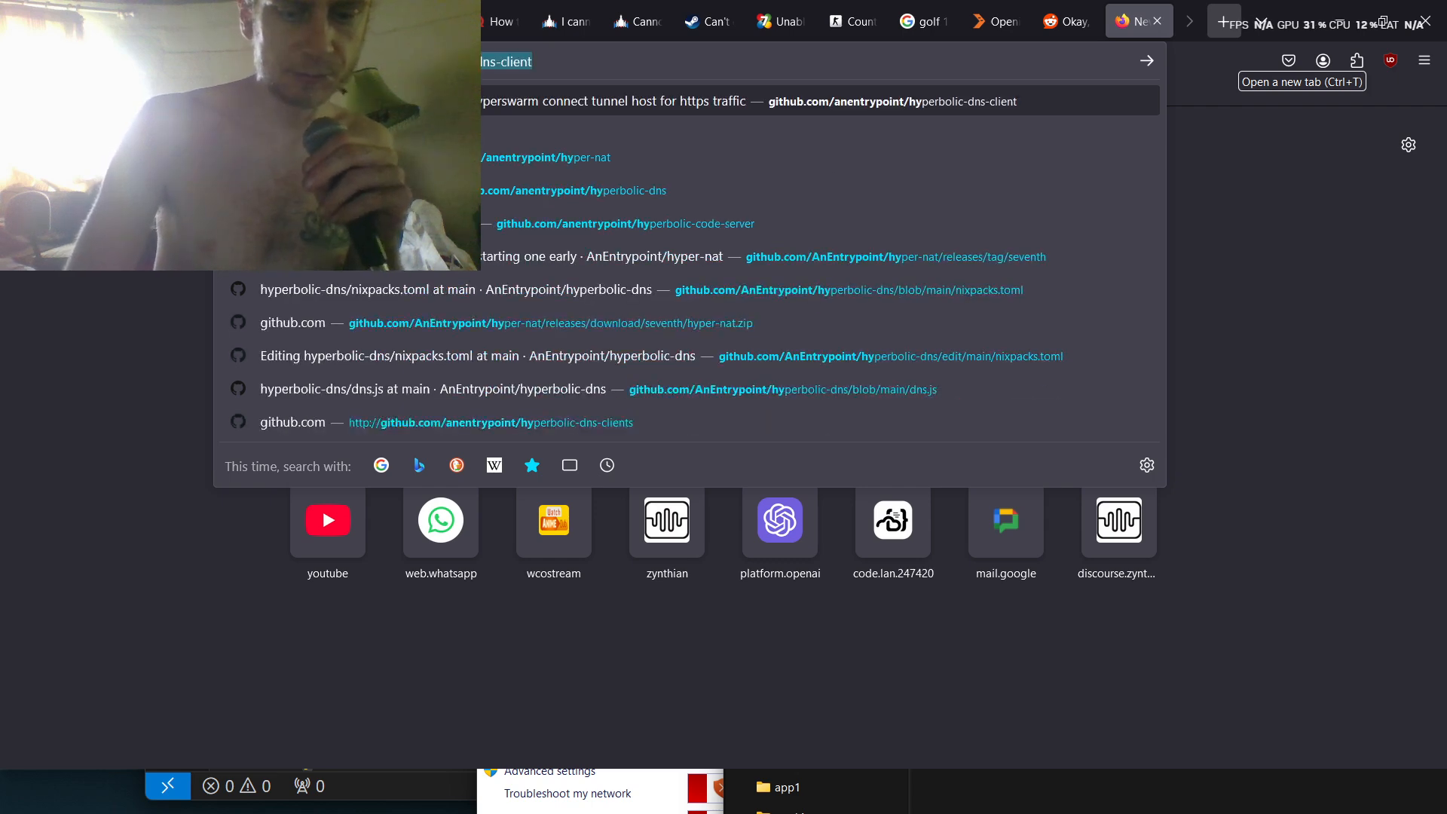
key("Backspace")
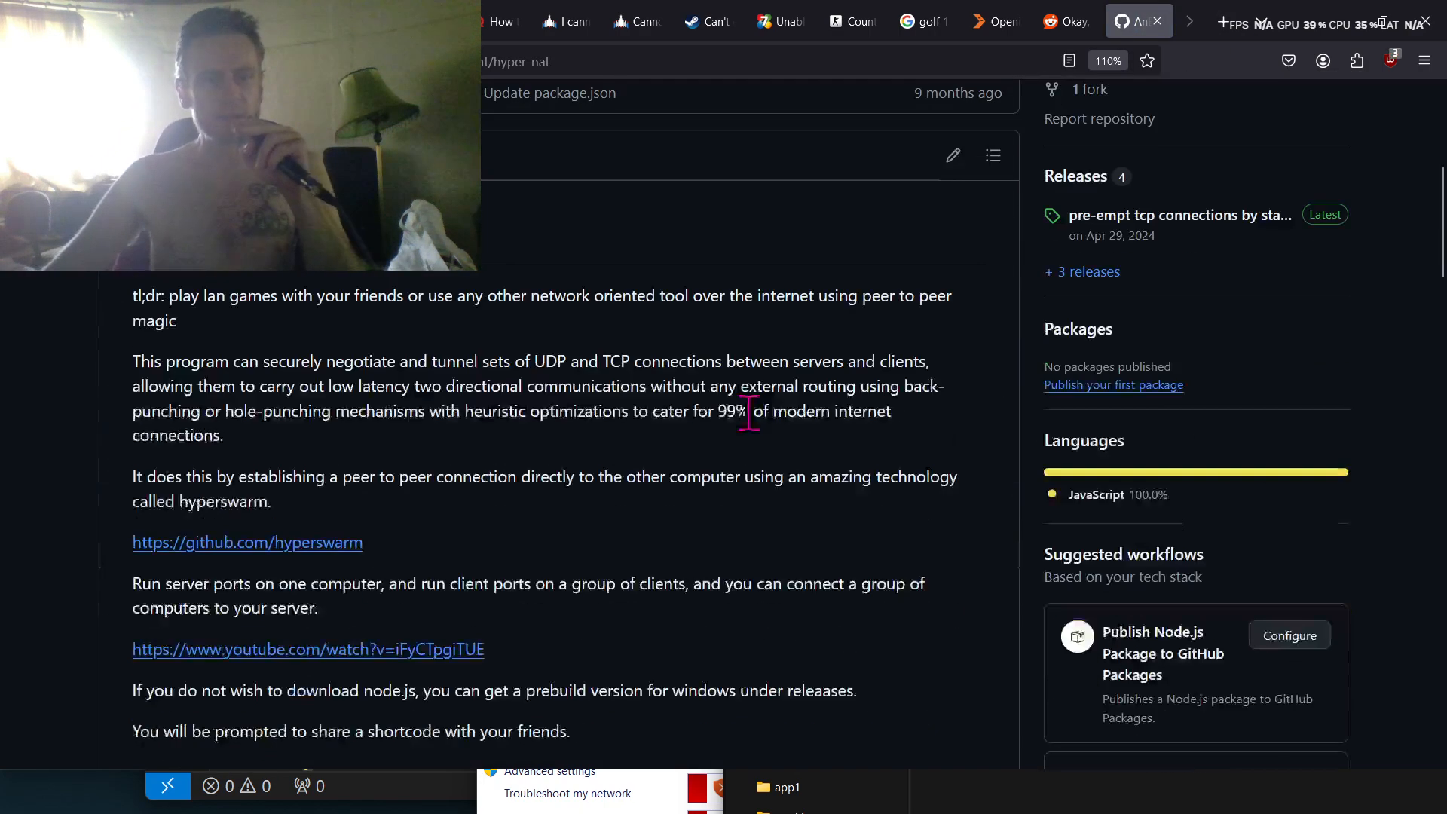
- Select the README's client config example with public keys, then switch back to VS Code
scroll("down", 3)
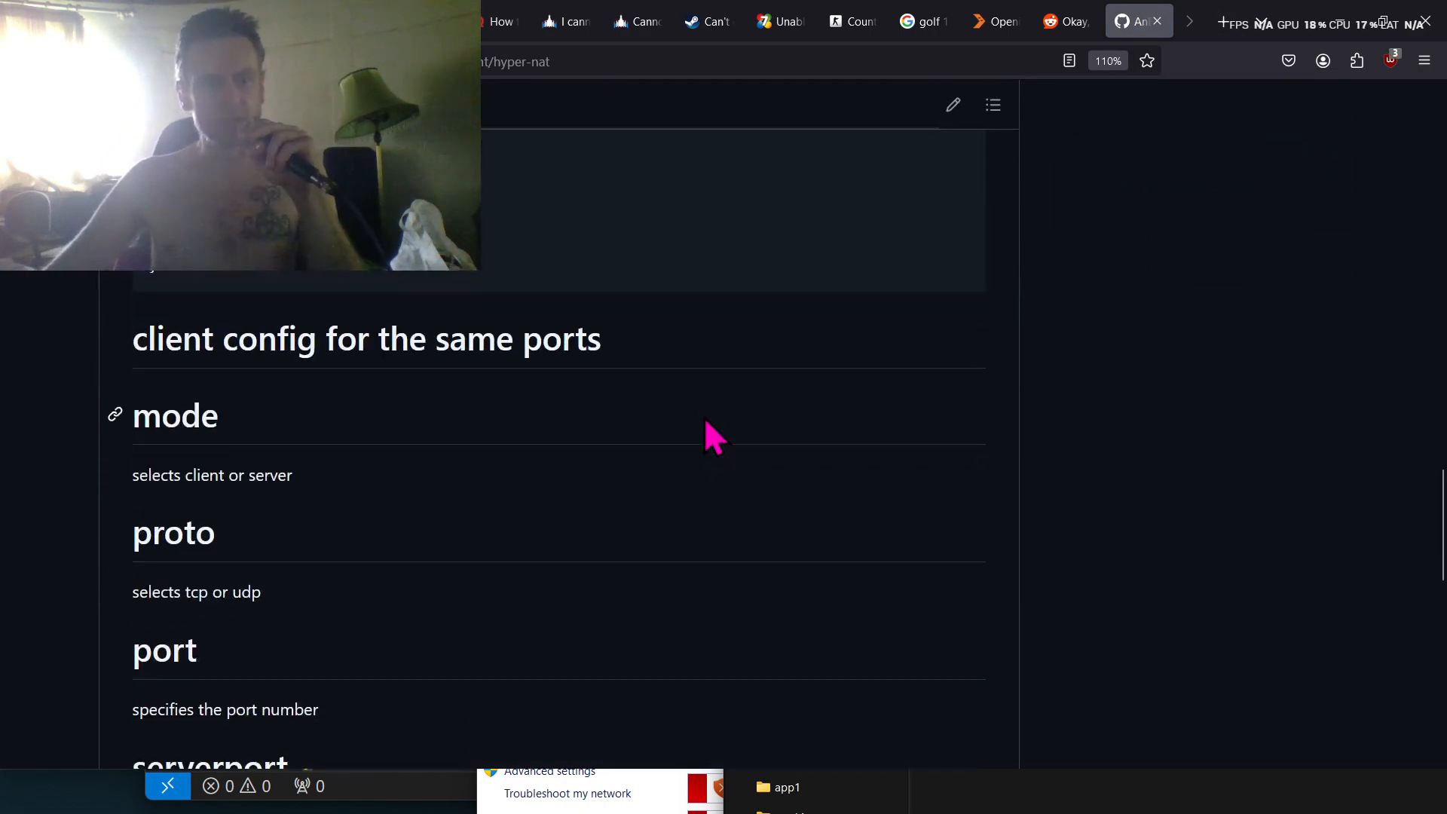
scroll("down", 3)
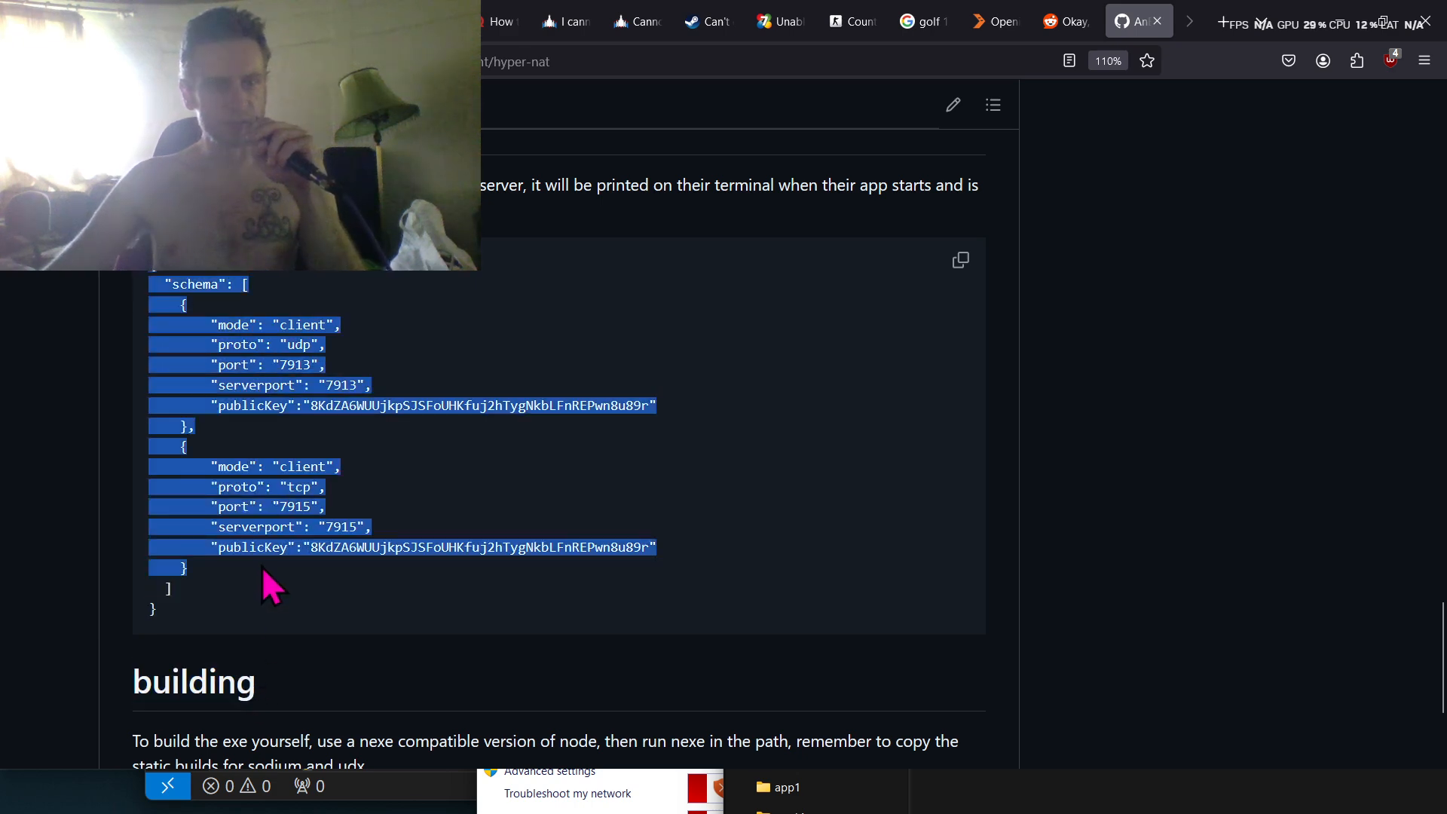
left_click(254, 466)
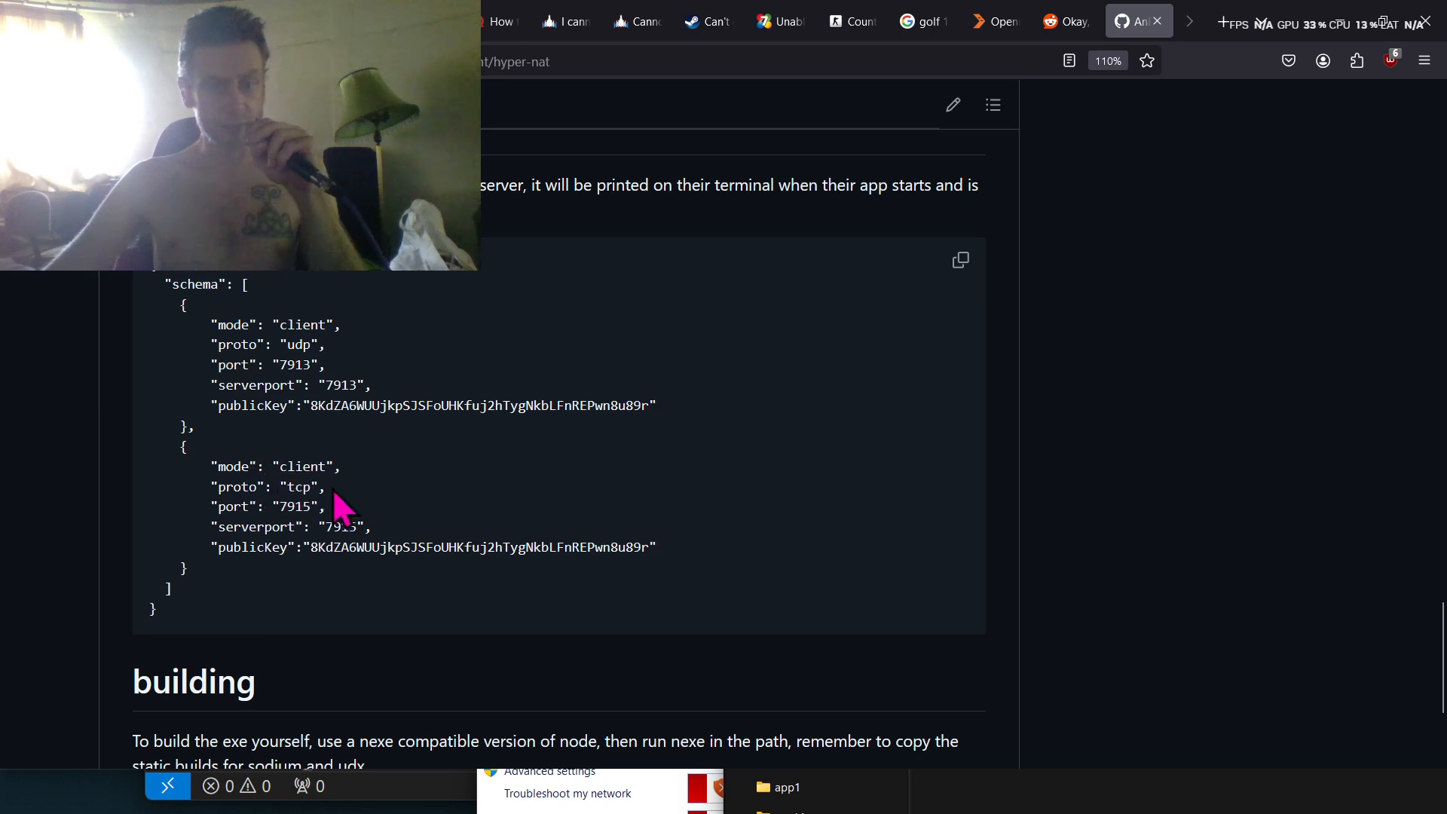
double_click(297, 343)
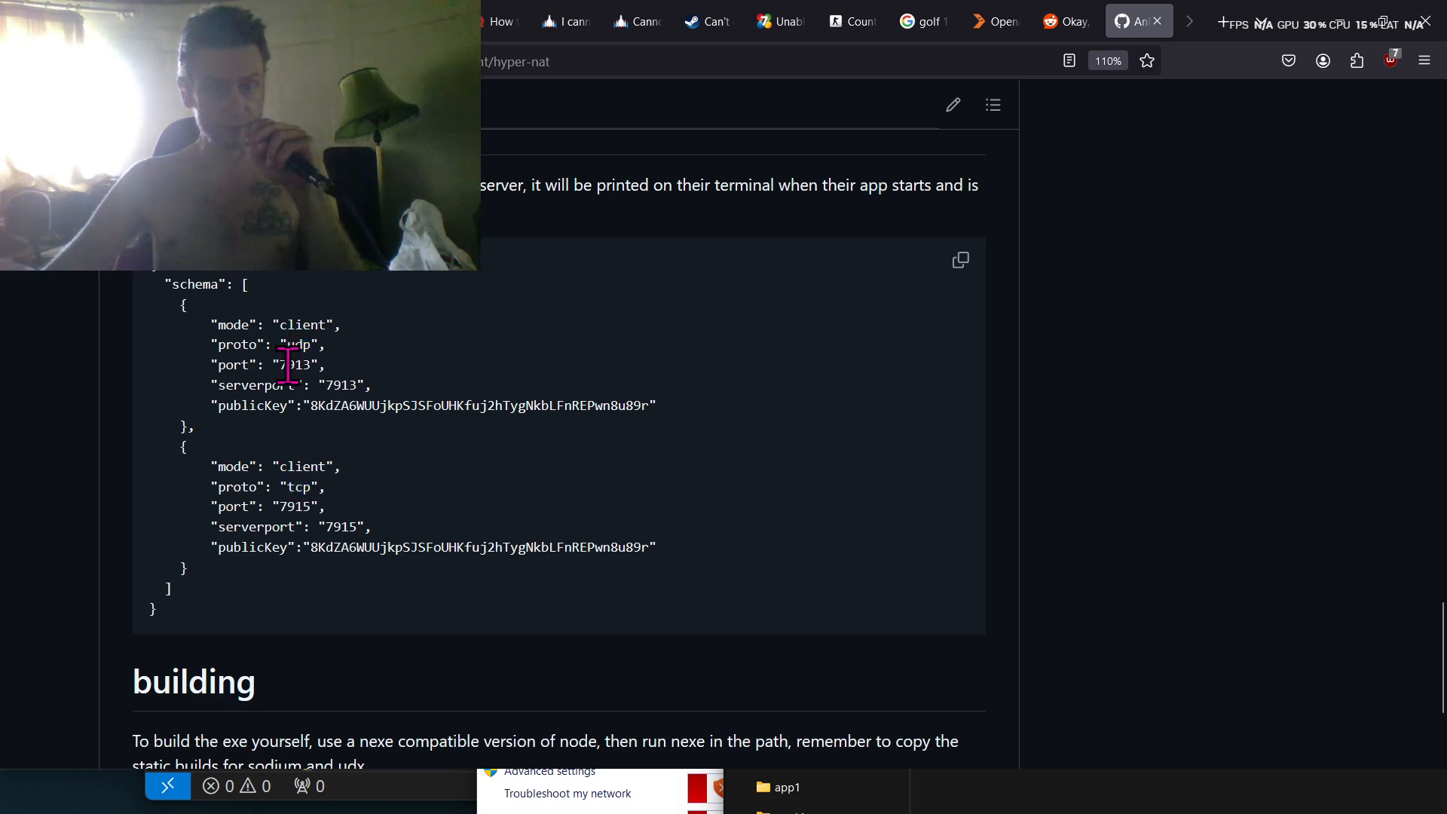
double_click(340, 386)
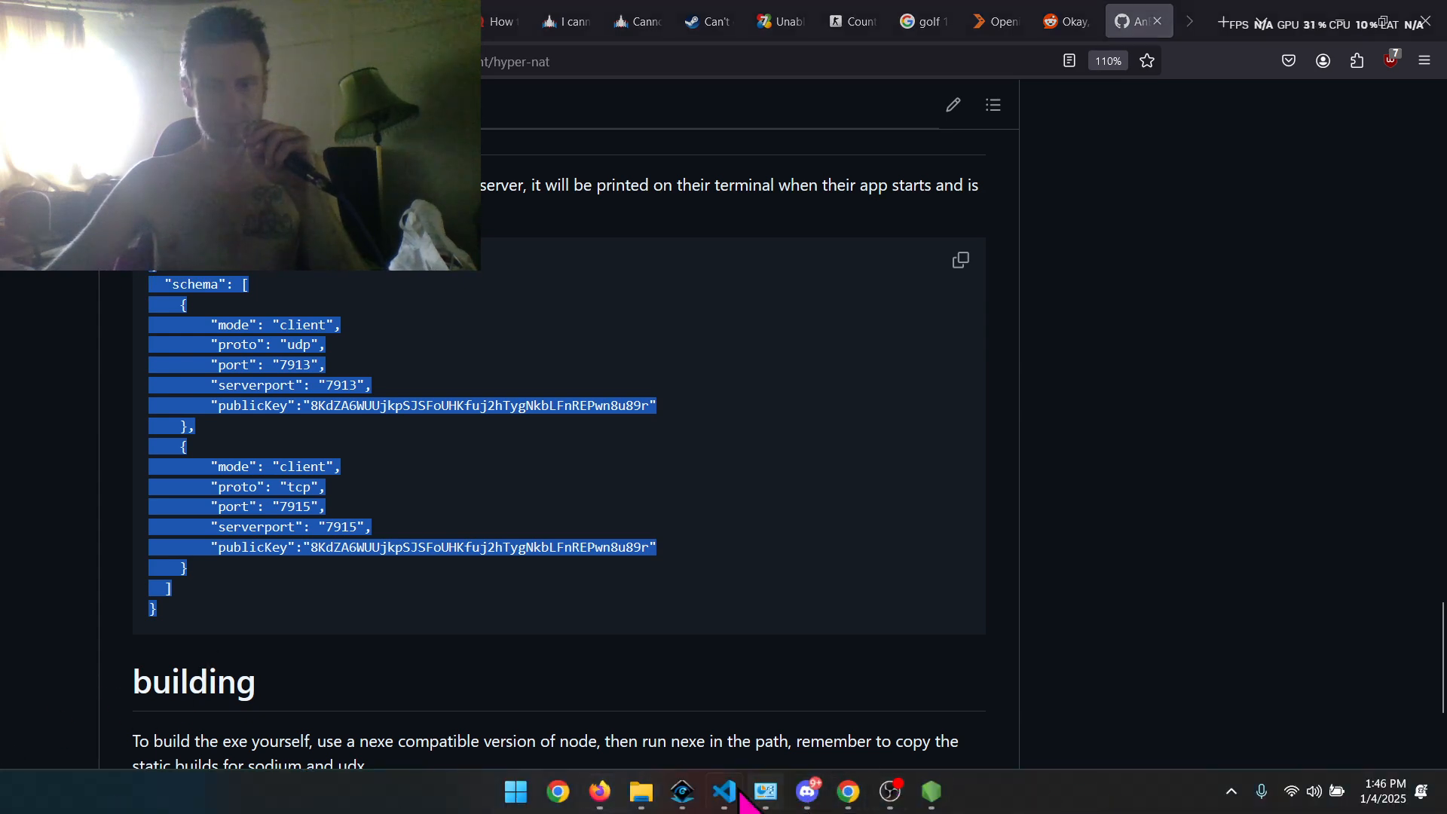
left_click(723, 790)
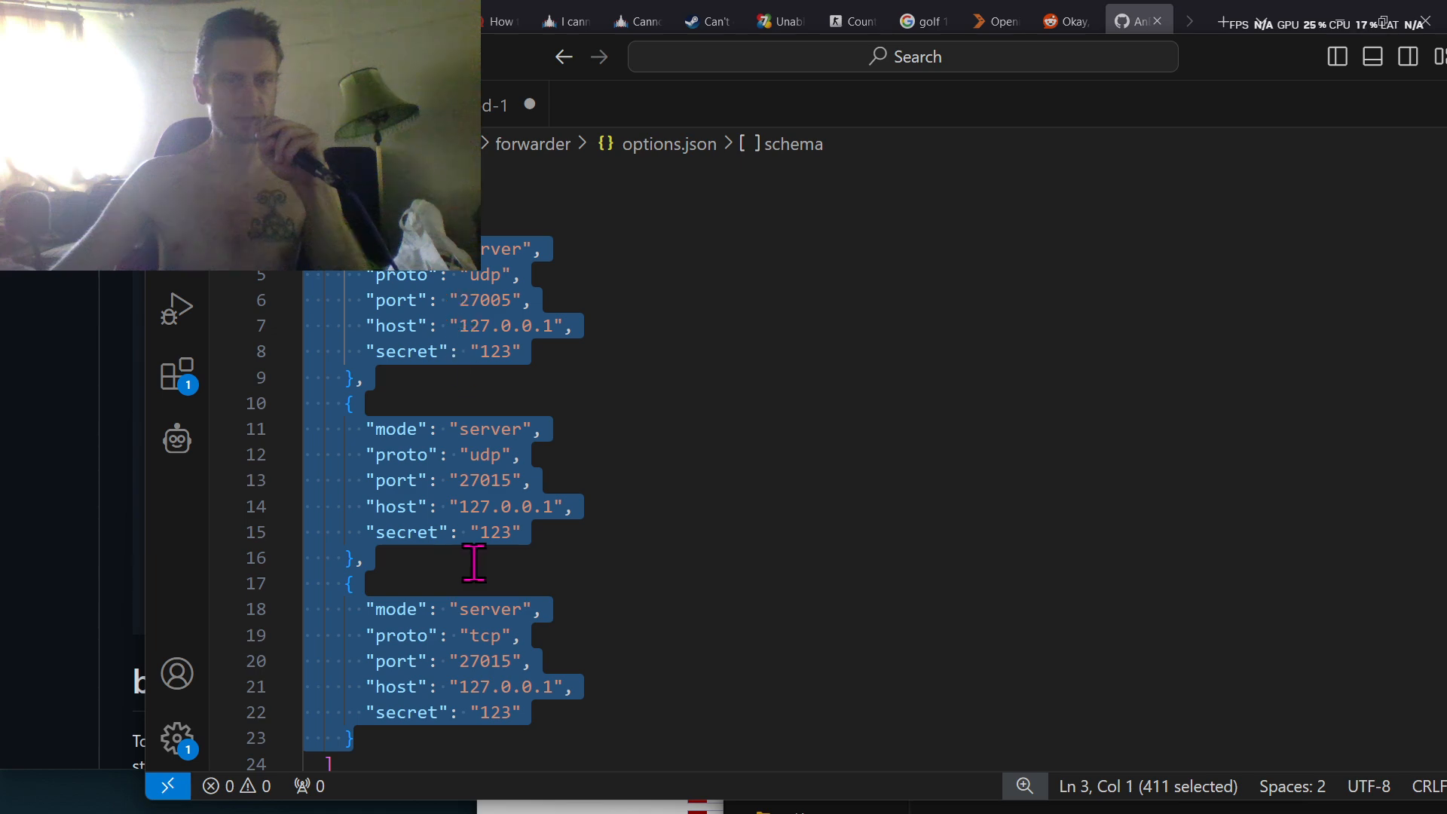
- Scroll options.json through the udp 27005, udp 27015 and tcp 27015 client entries
scroll("down", 3)
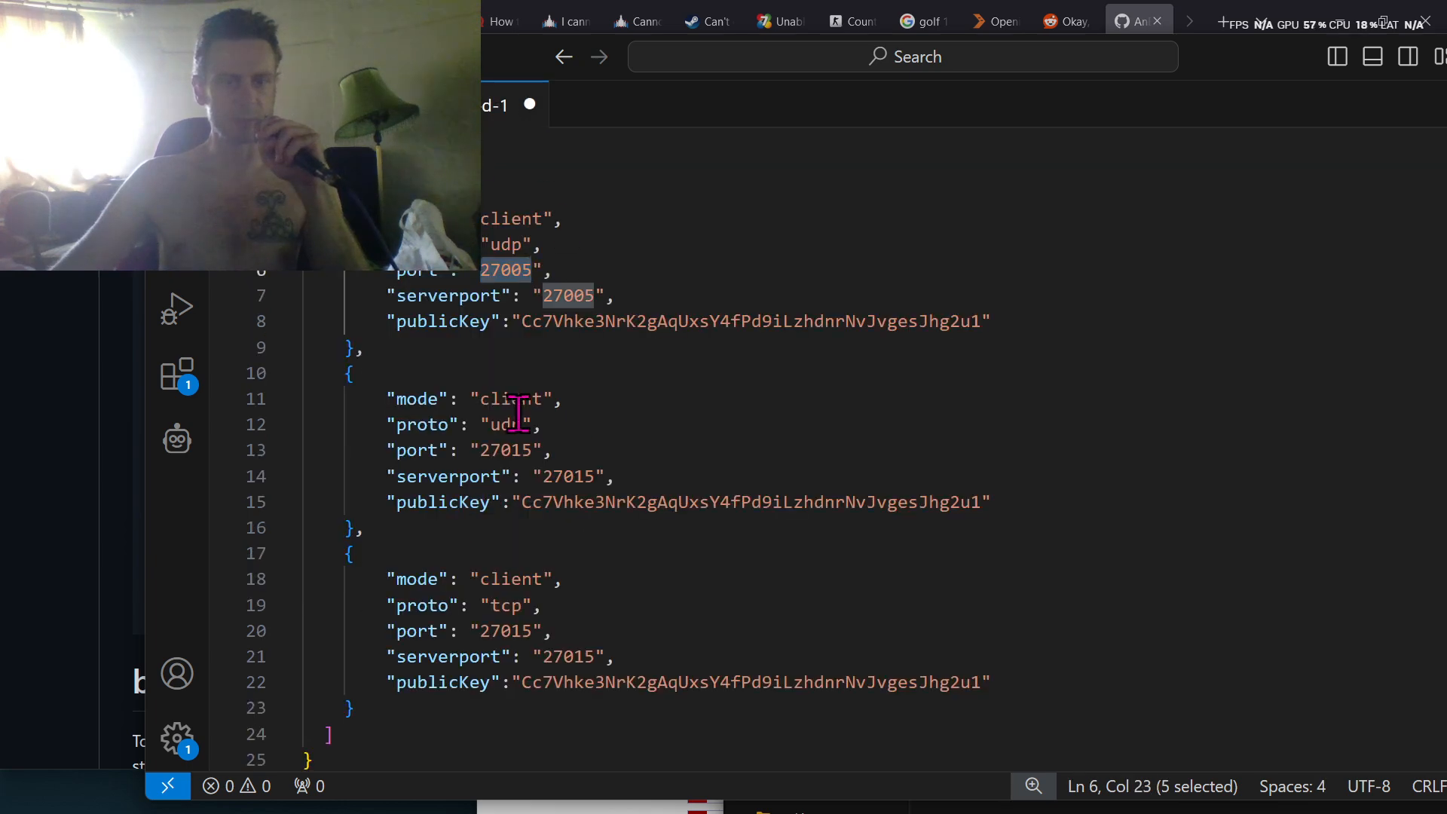
scroll("down", 3)
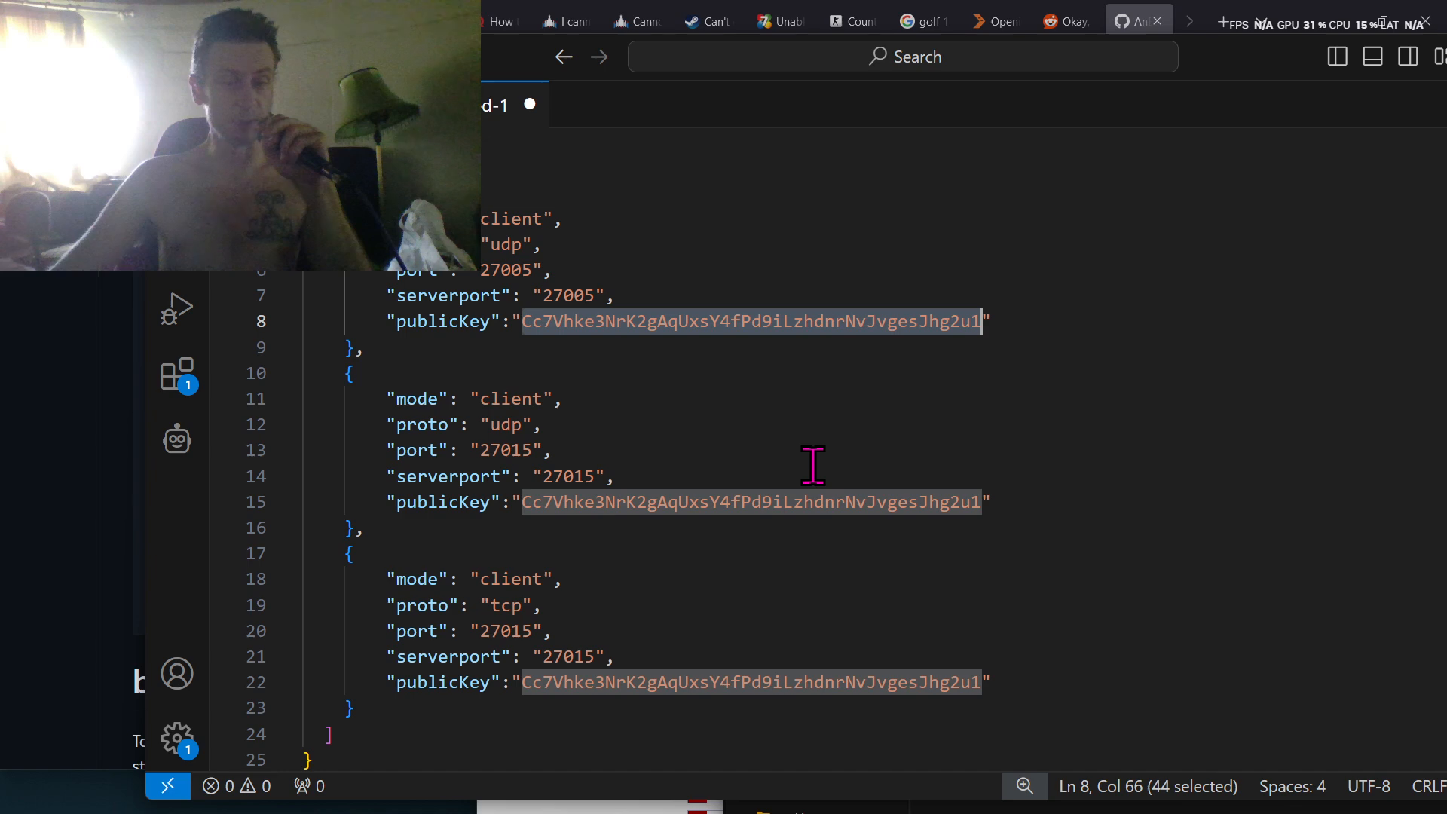
mouse_move(1263, 171)
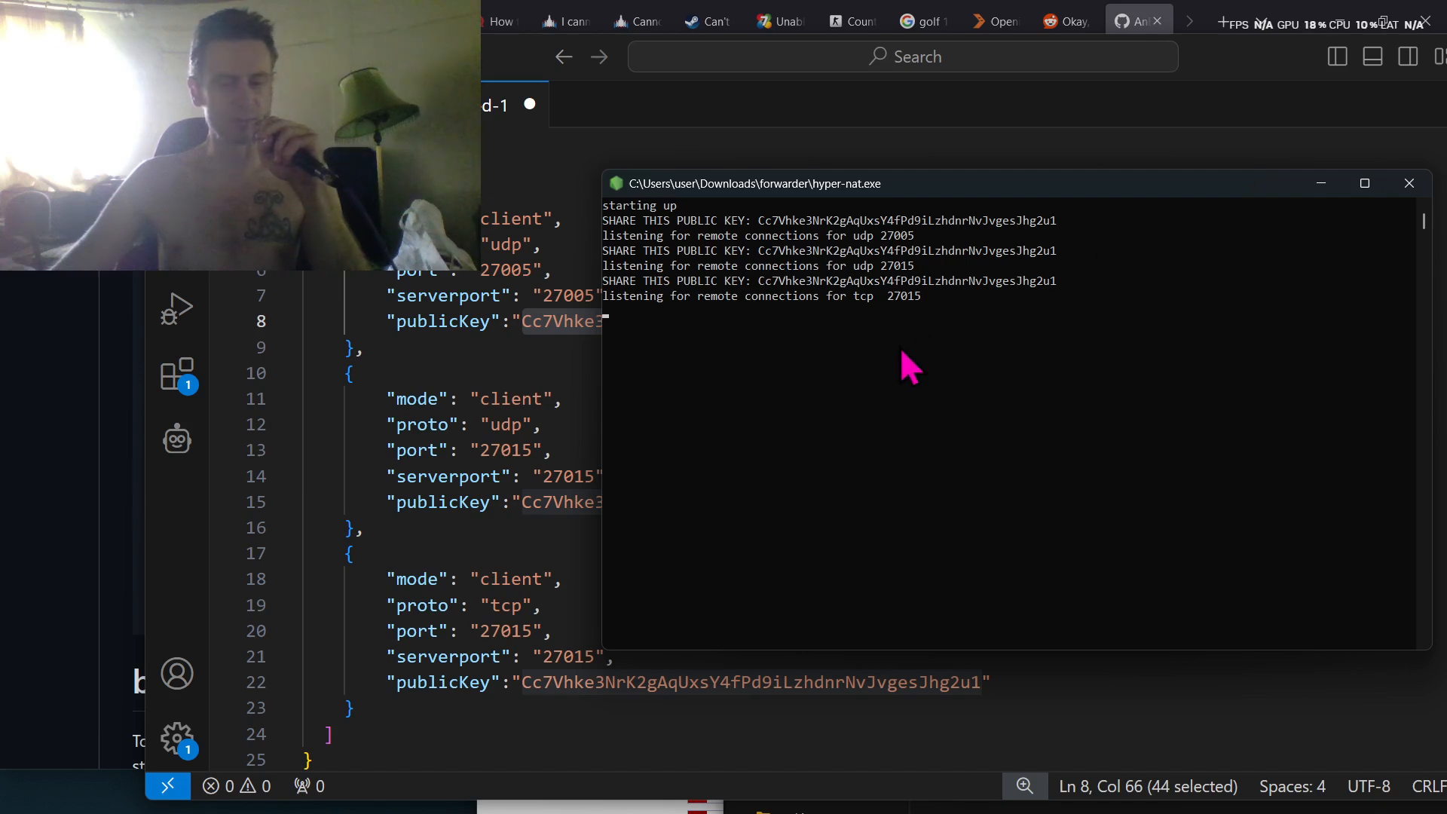
mouse_move(1143, 516)
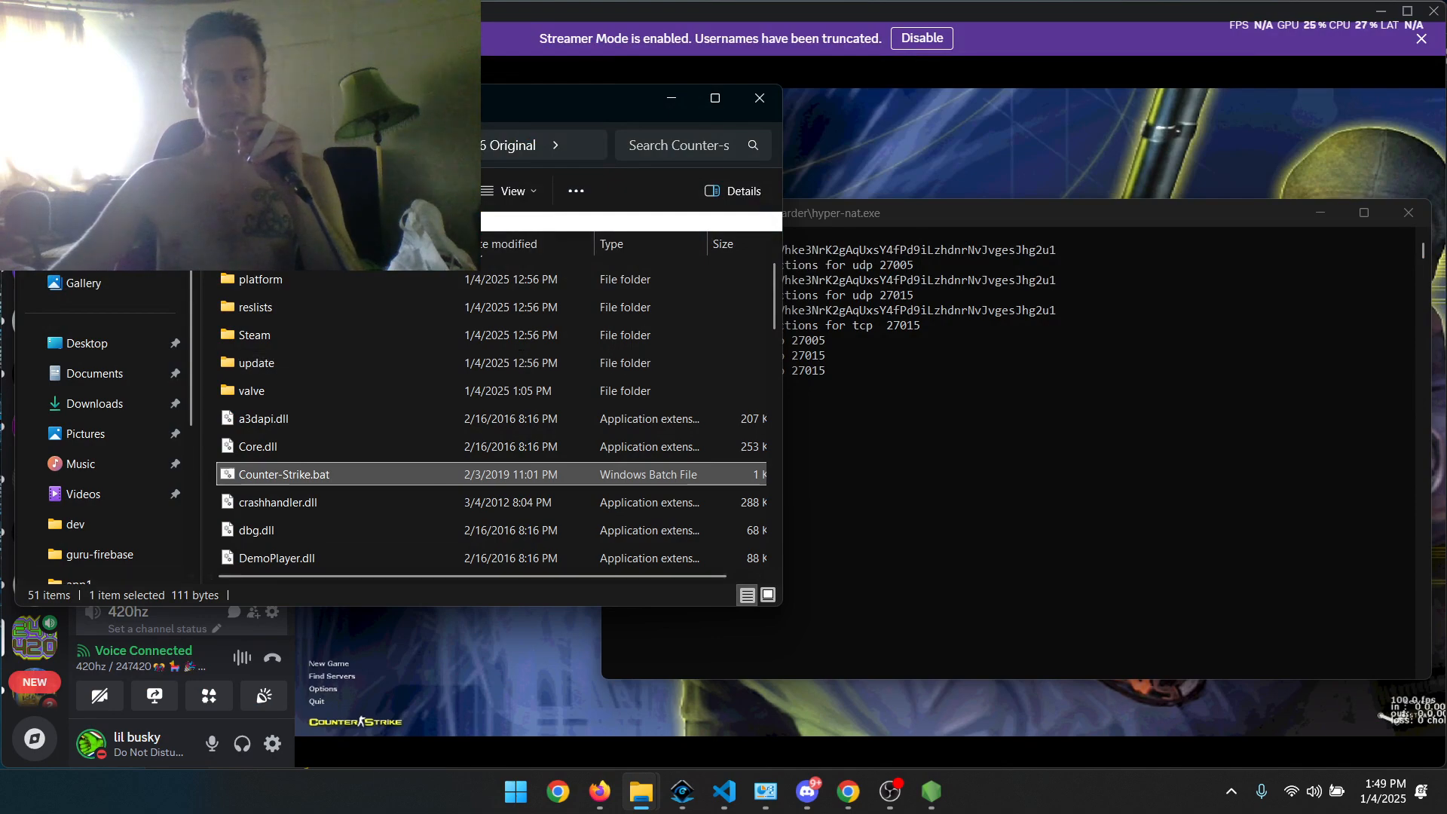
mouse_move(868, 223)
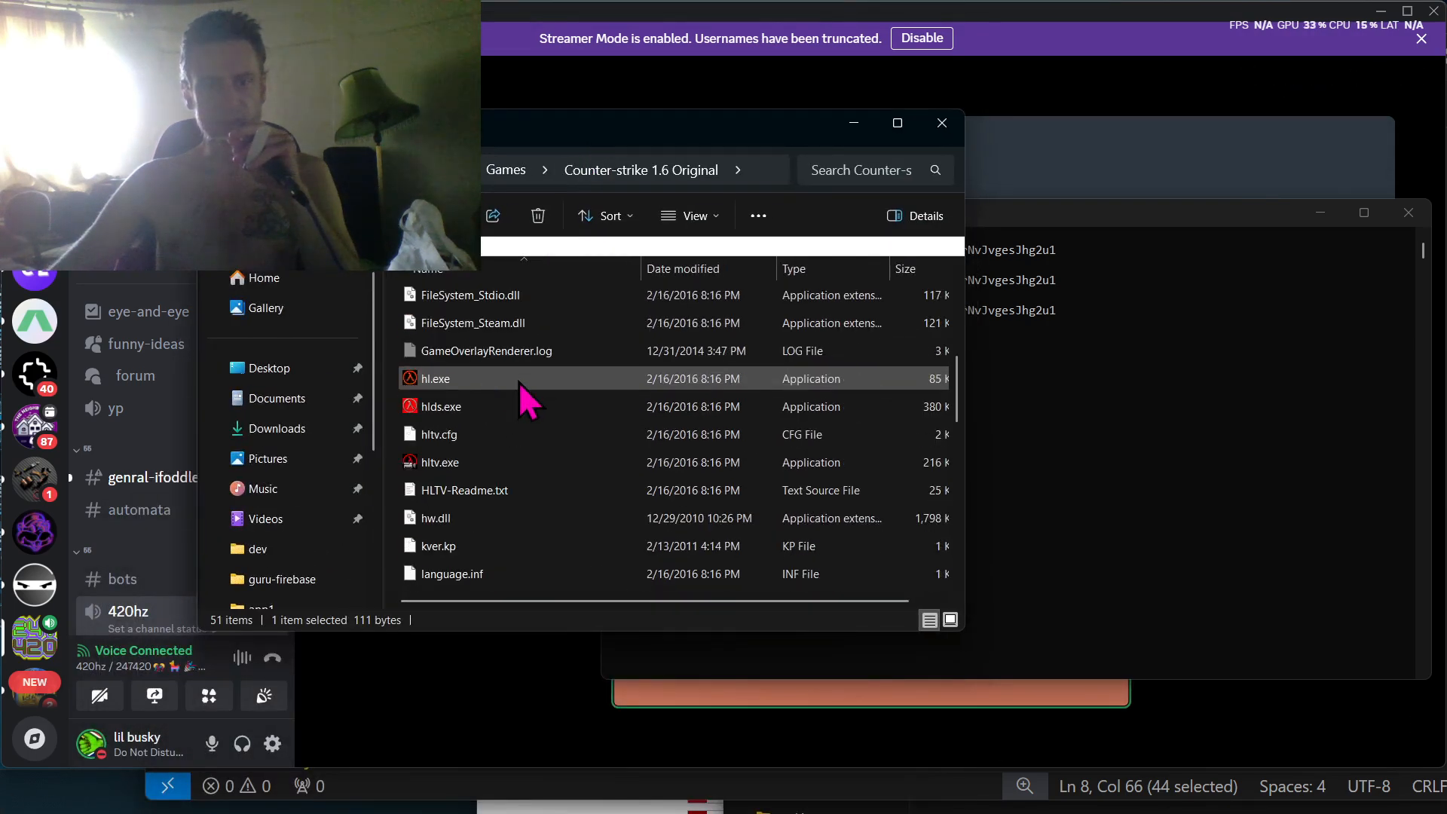
- Launch hlds.exe from the Counter-strike 1.6 Original folder
double_click(441, 406)
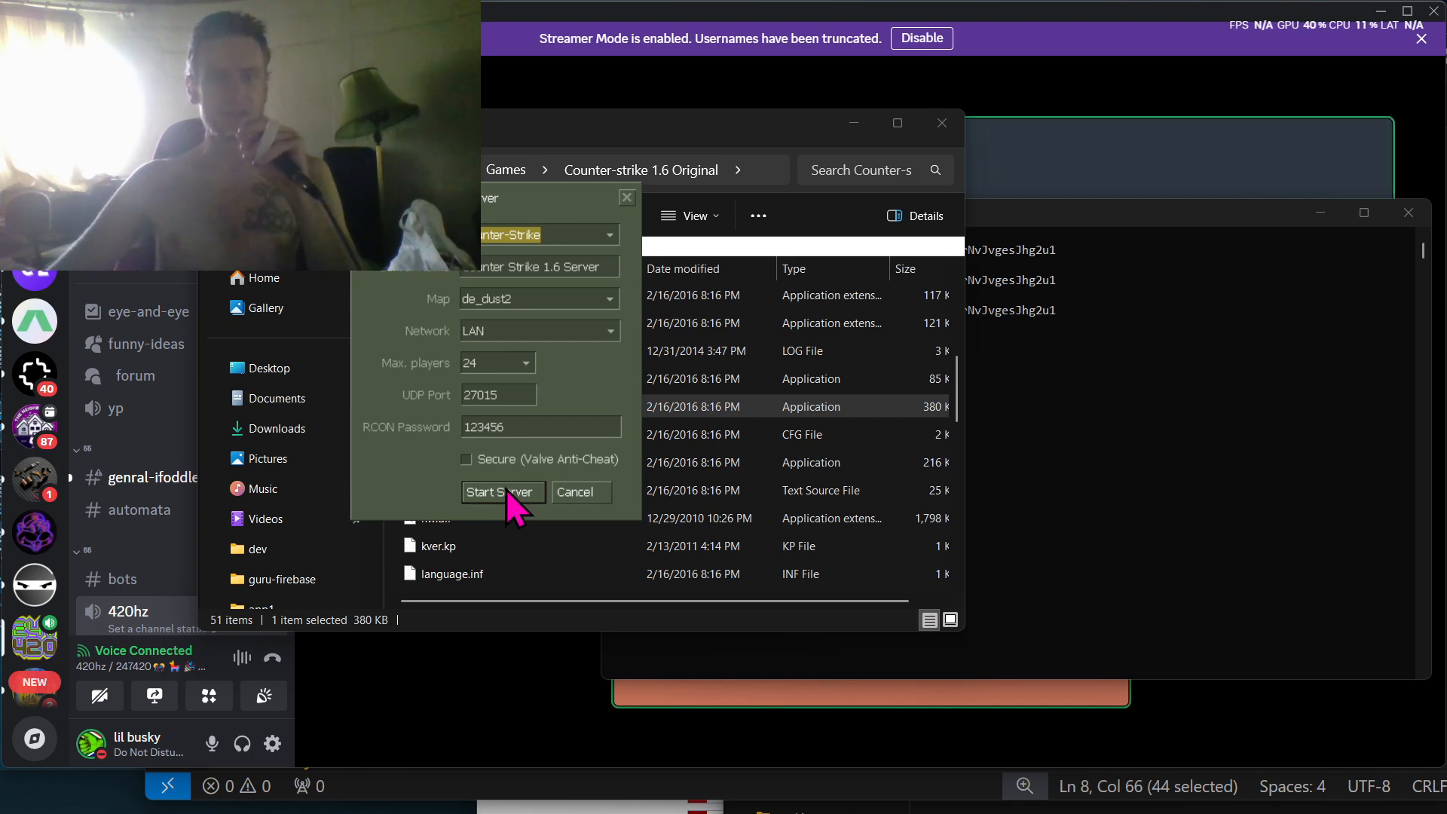
- Stop the server, relaunch hlds.exe, enable Secure (Valve Anti-Cheat), and restart de_dust2
left_click(502, 491)
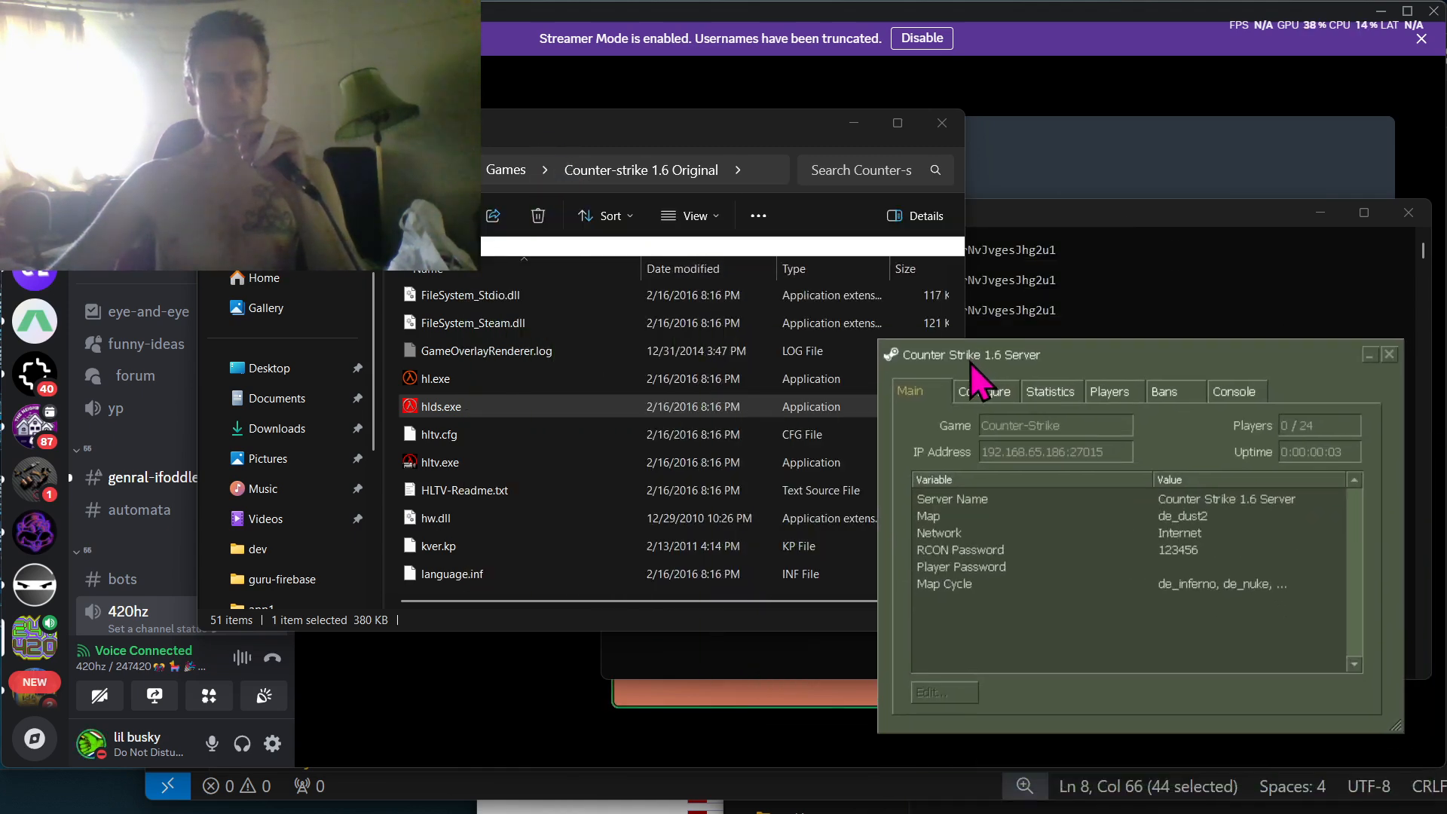
mouse_move(1030, 339)
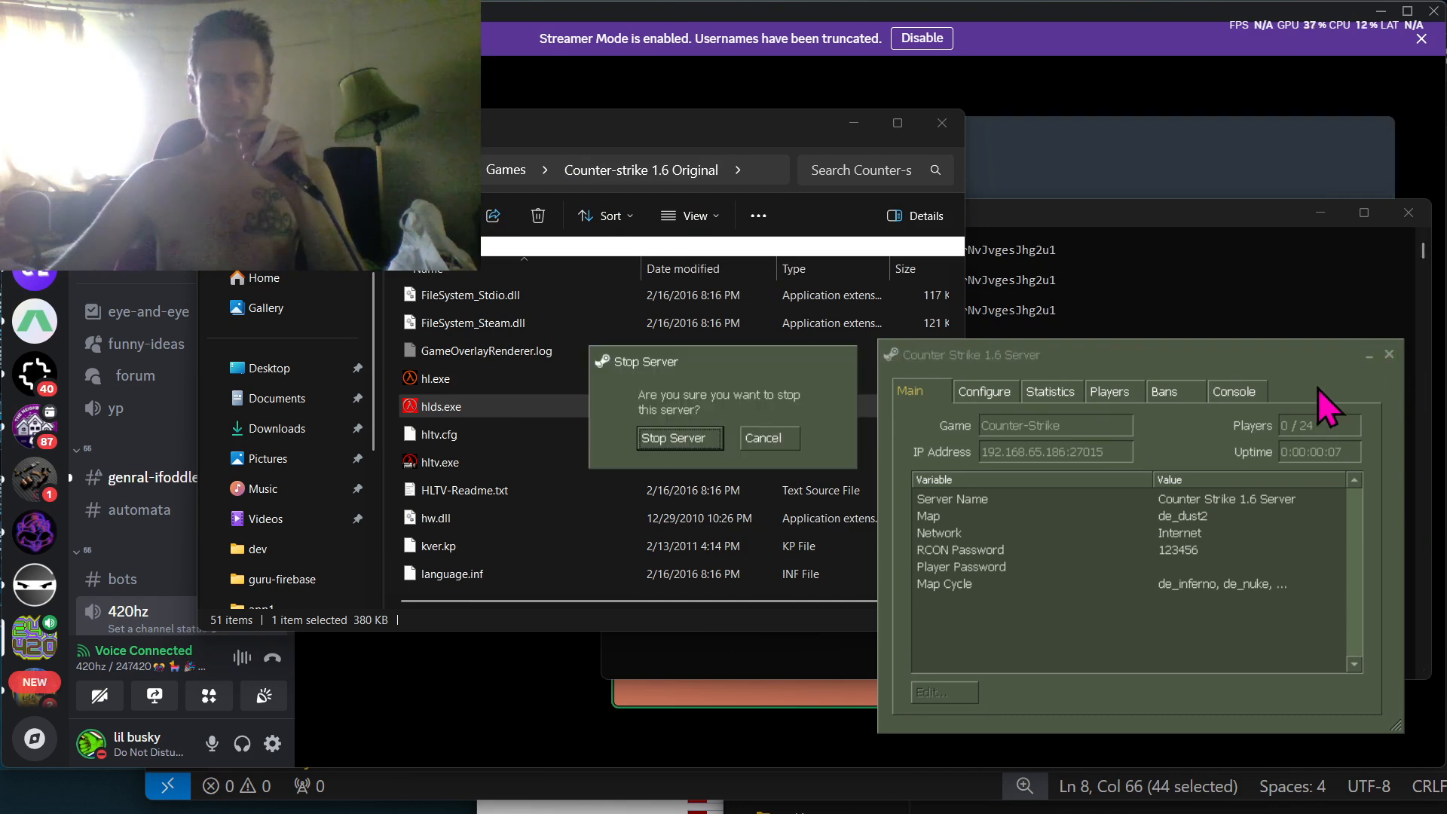
left_click(680, 438)
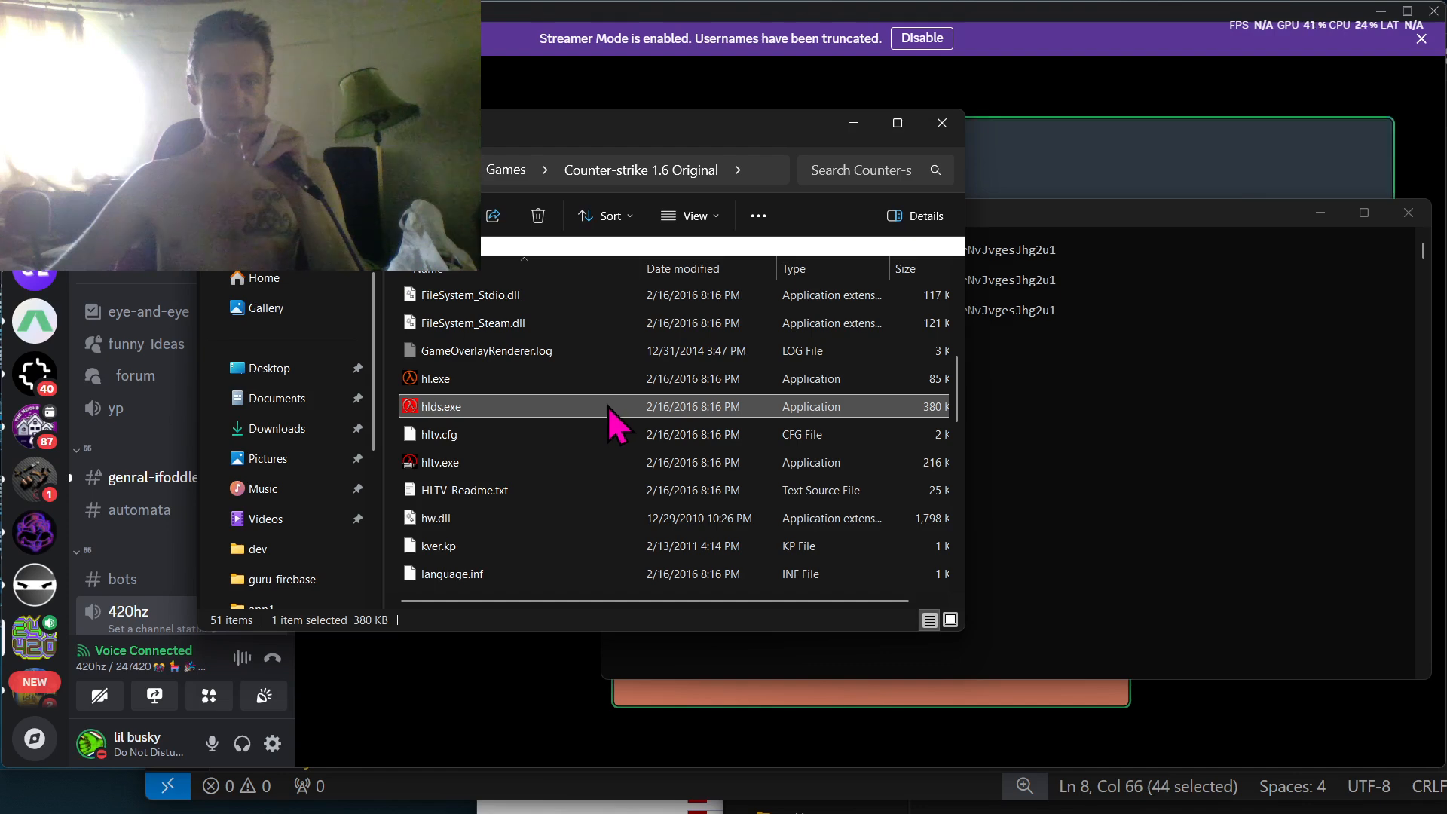
double_click(441, 406)
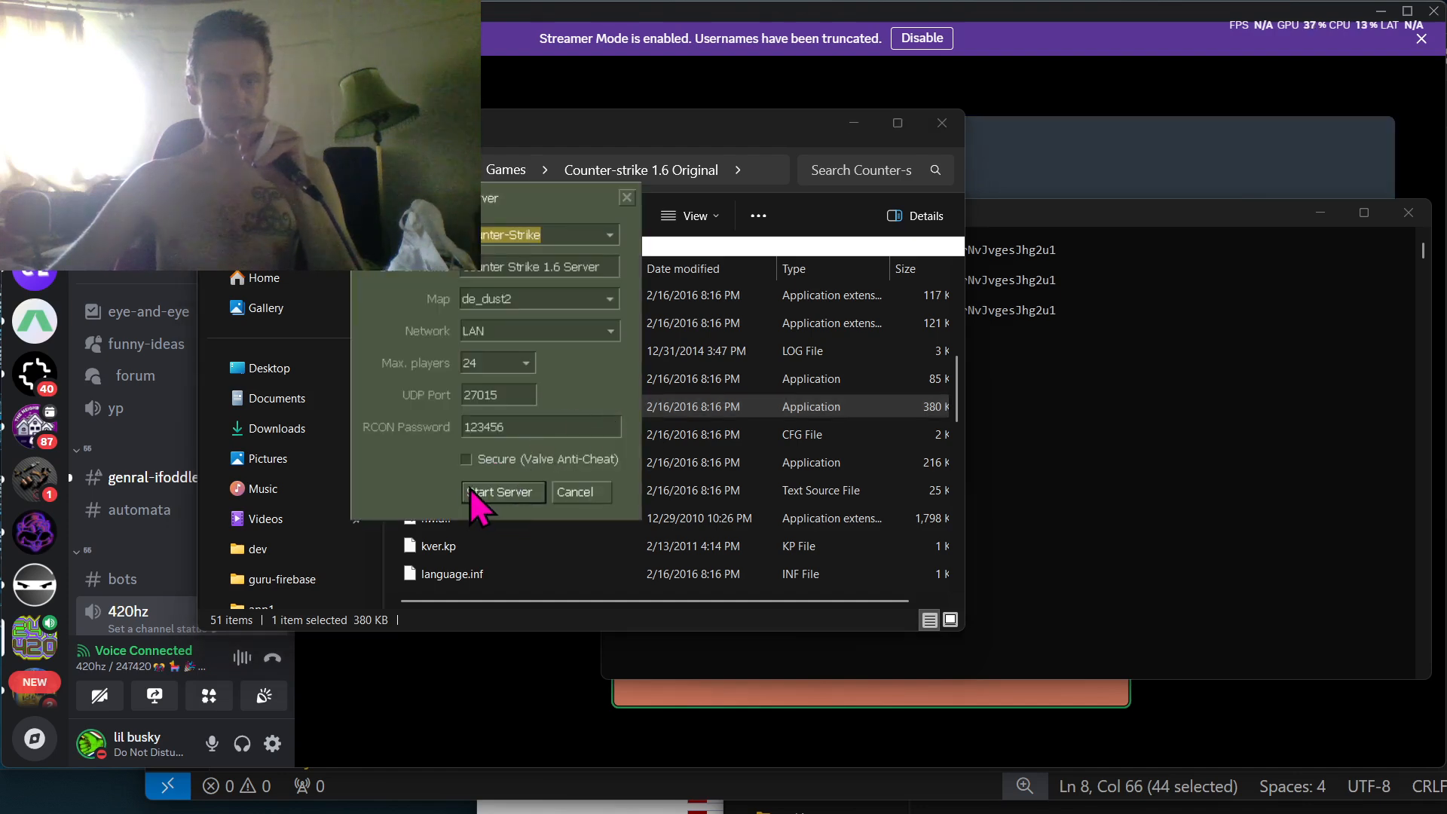
left_click(466, 459)
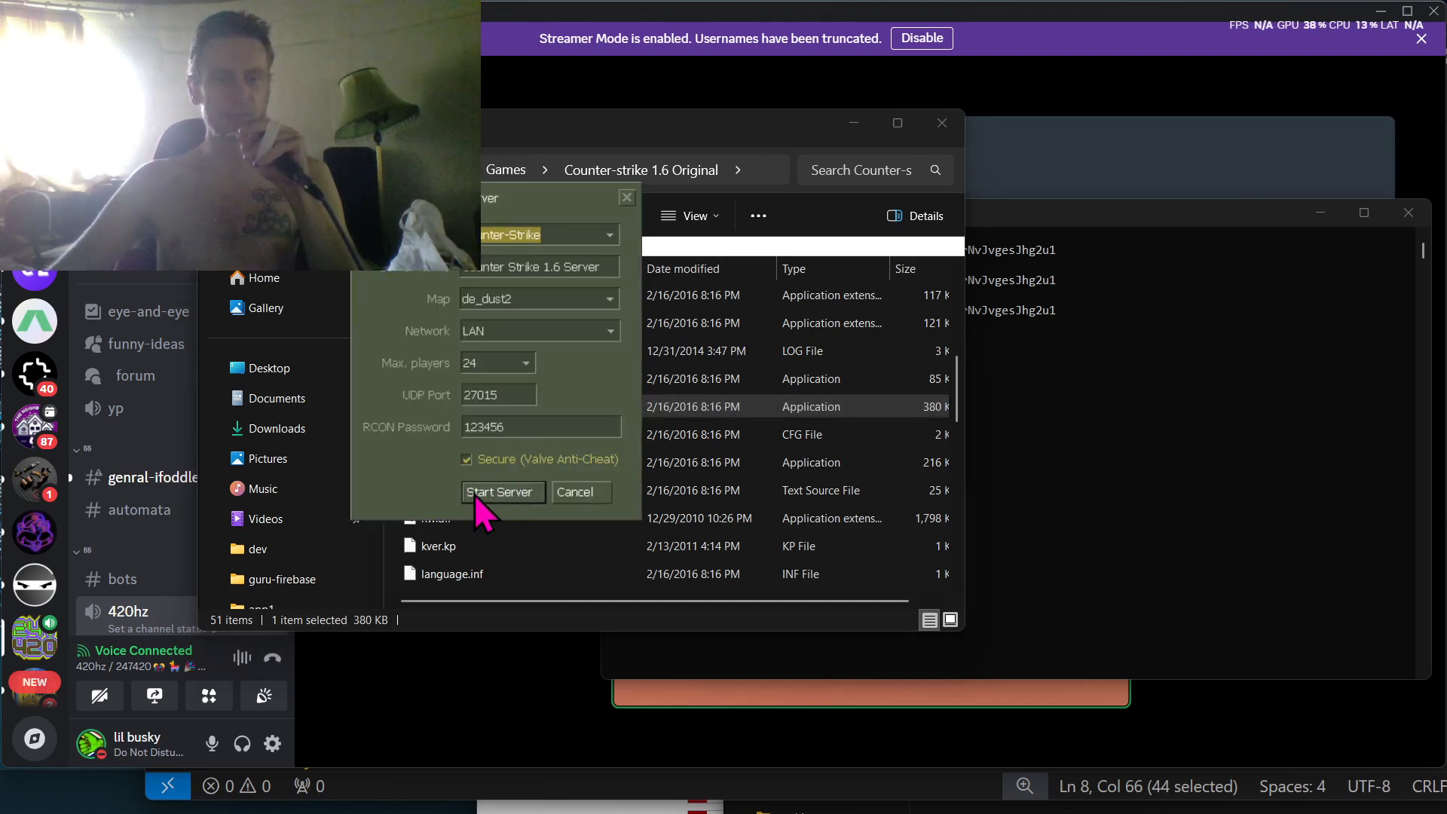
left_click(502, 492)
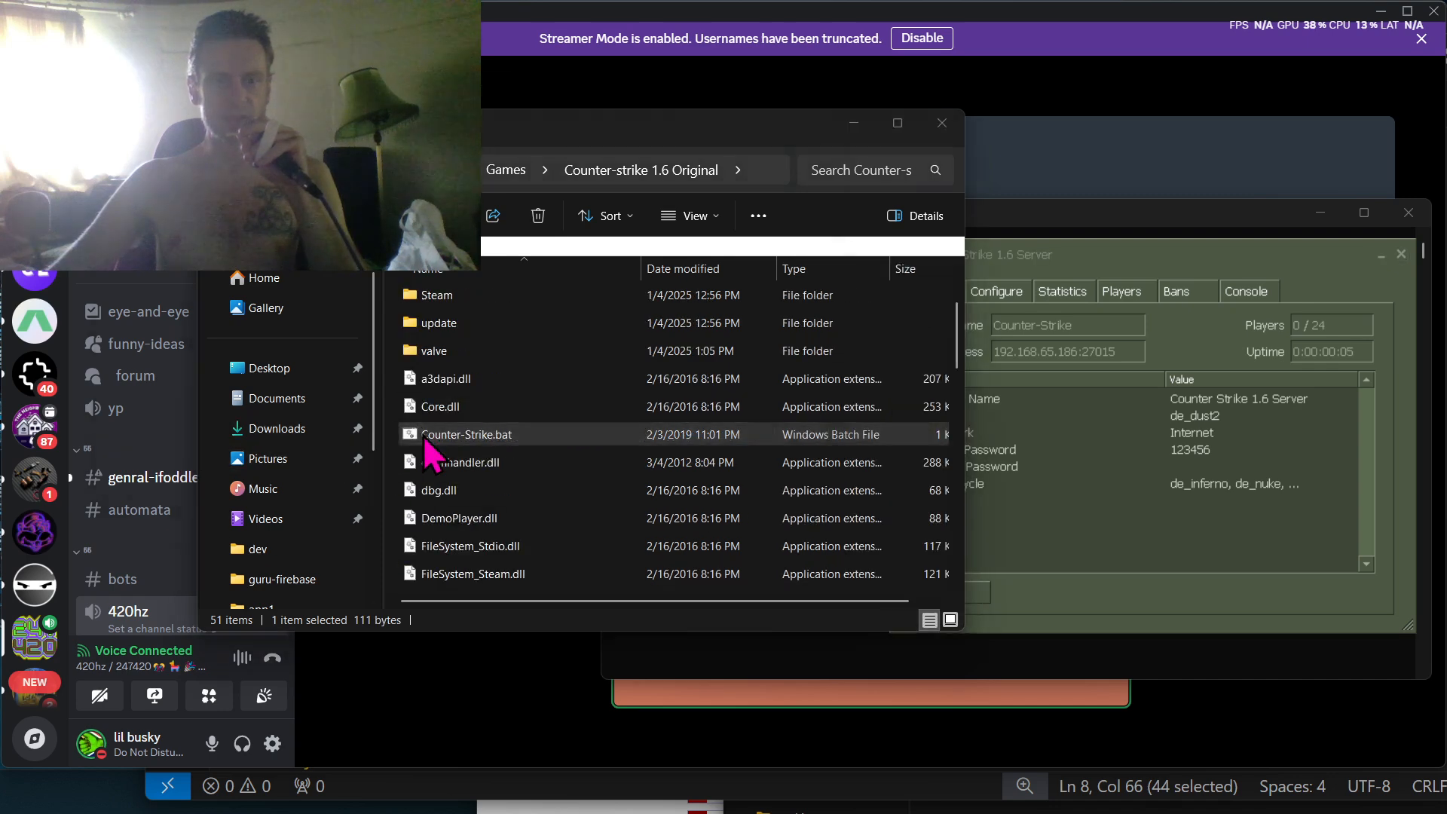
- Launch Counter-Strike.bat and connect to 127.0.0.1 from the console
double_click(465, 434)
type("connect 127.0.0.1")
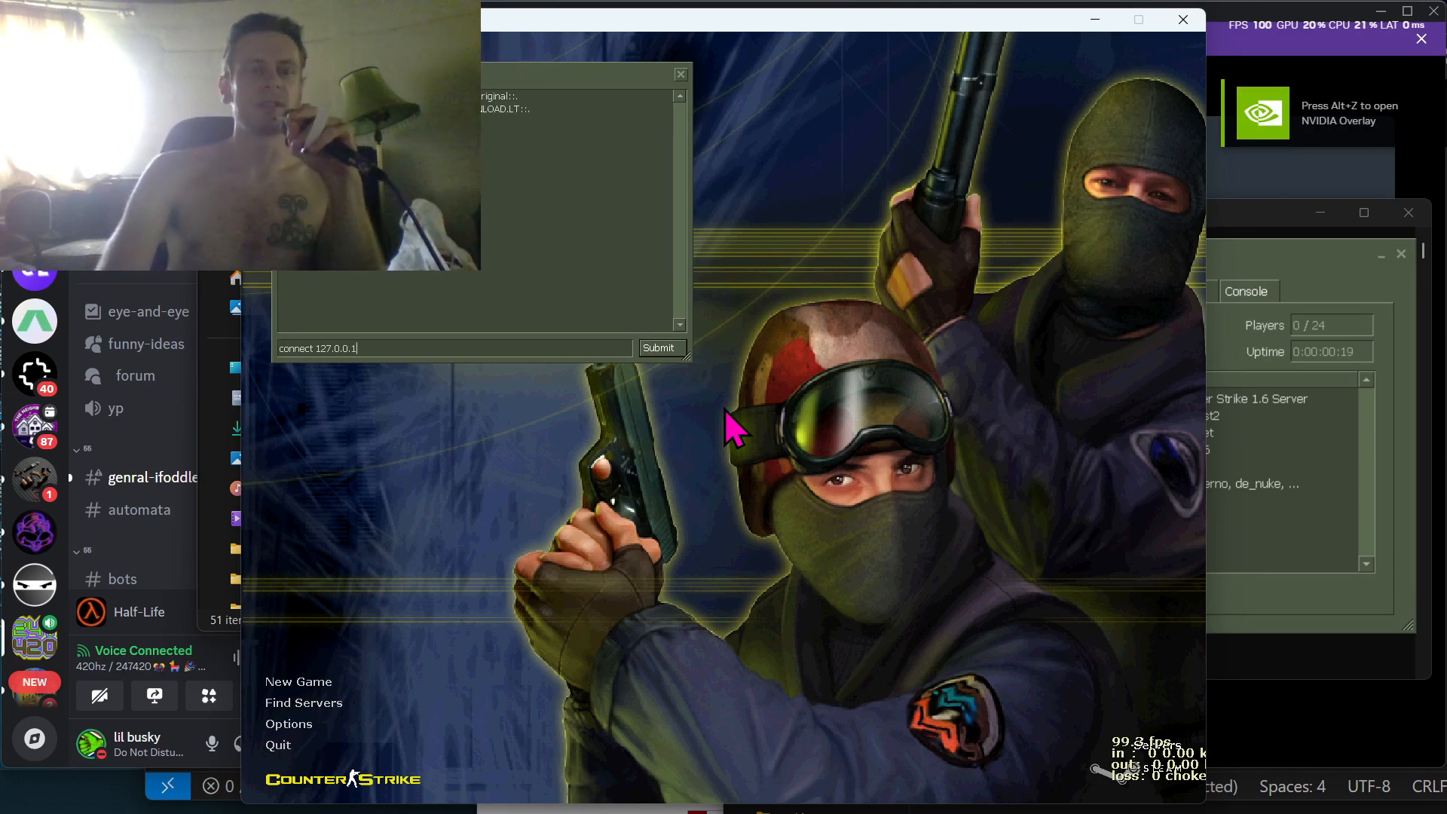
left_click(661, 348)
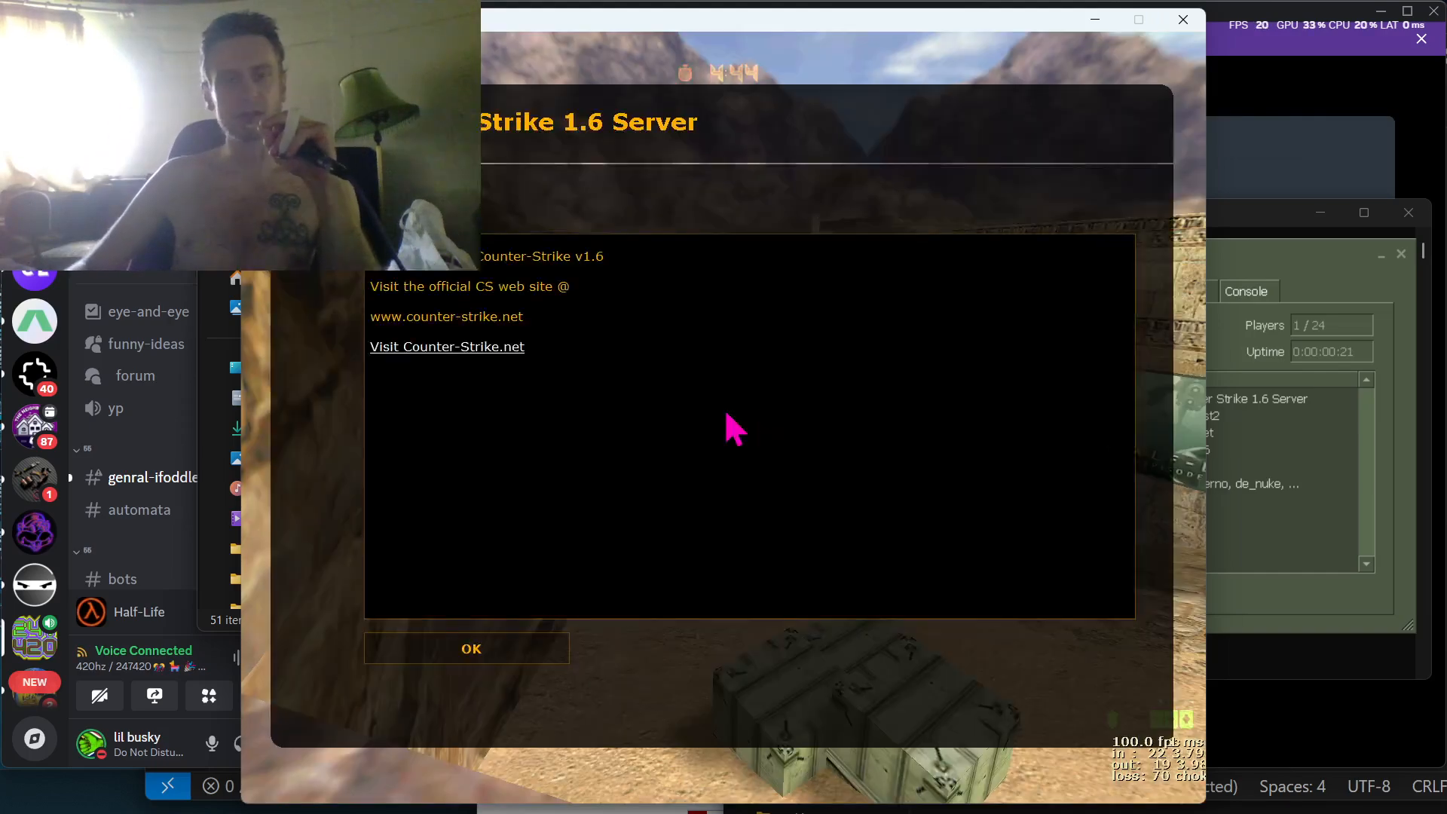
- Dismiss the welcome message, join the Terrorists with a random model, and play de_dust2
left_click(467, 648)
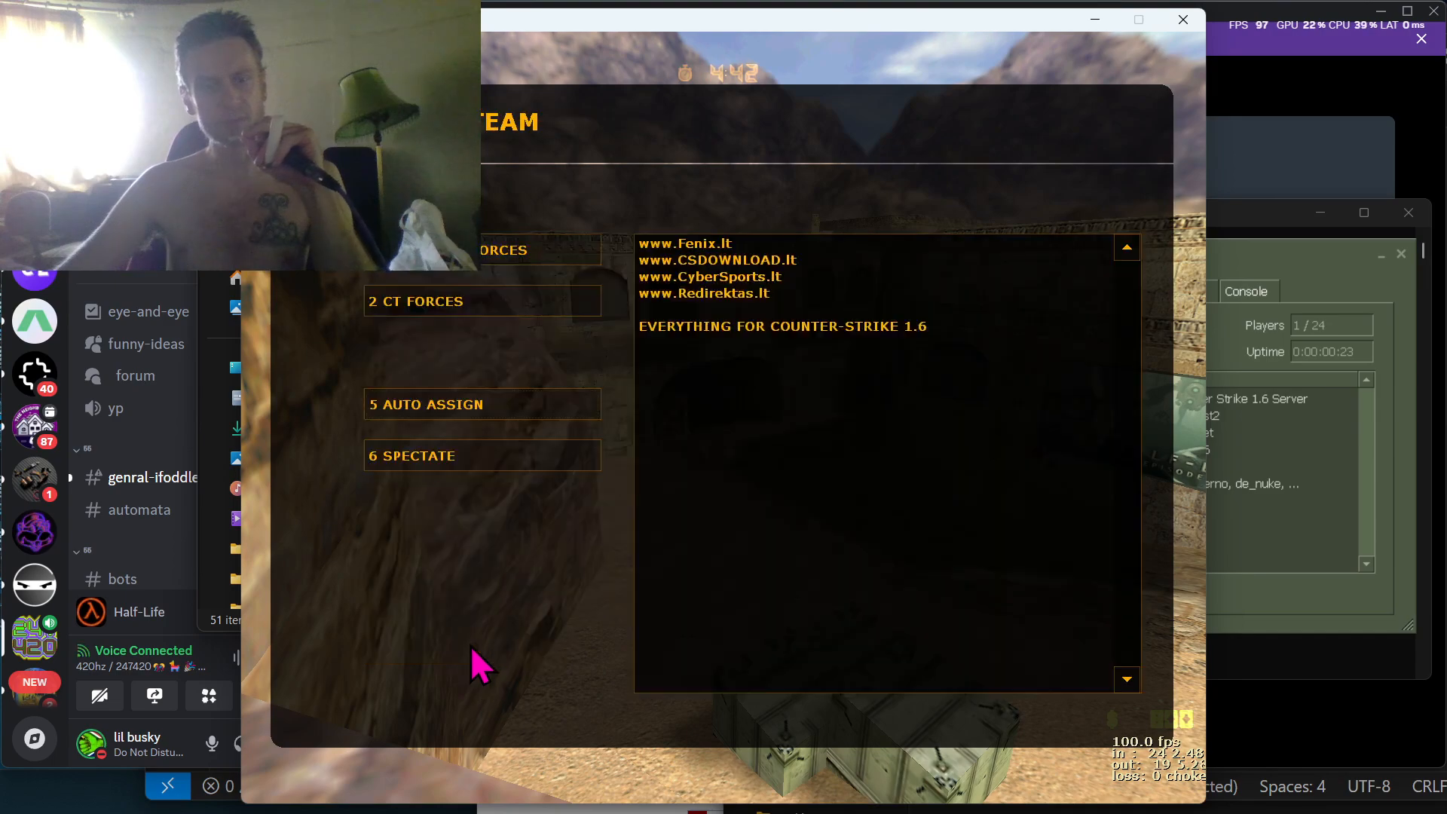
left_click(481, 301)
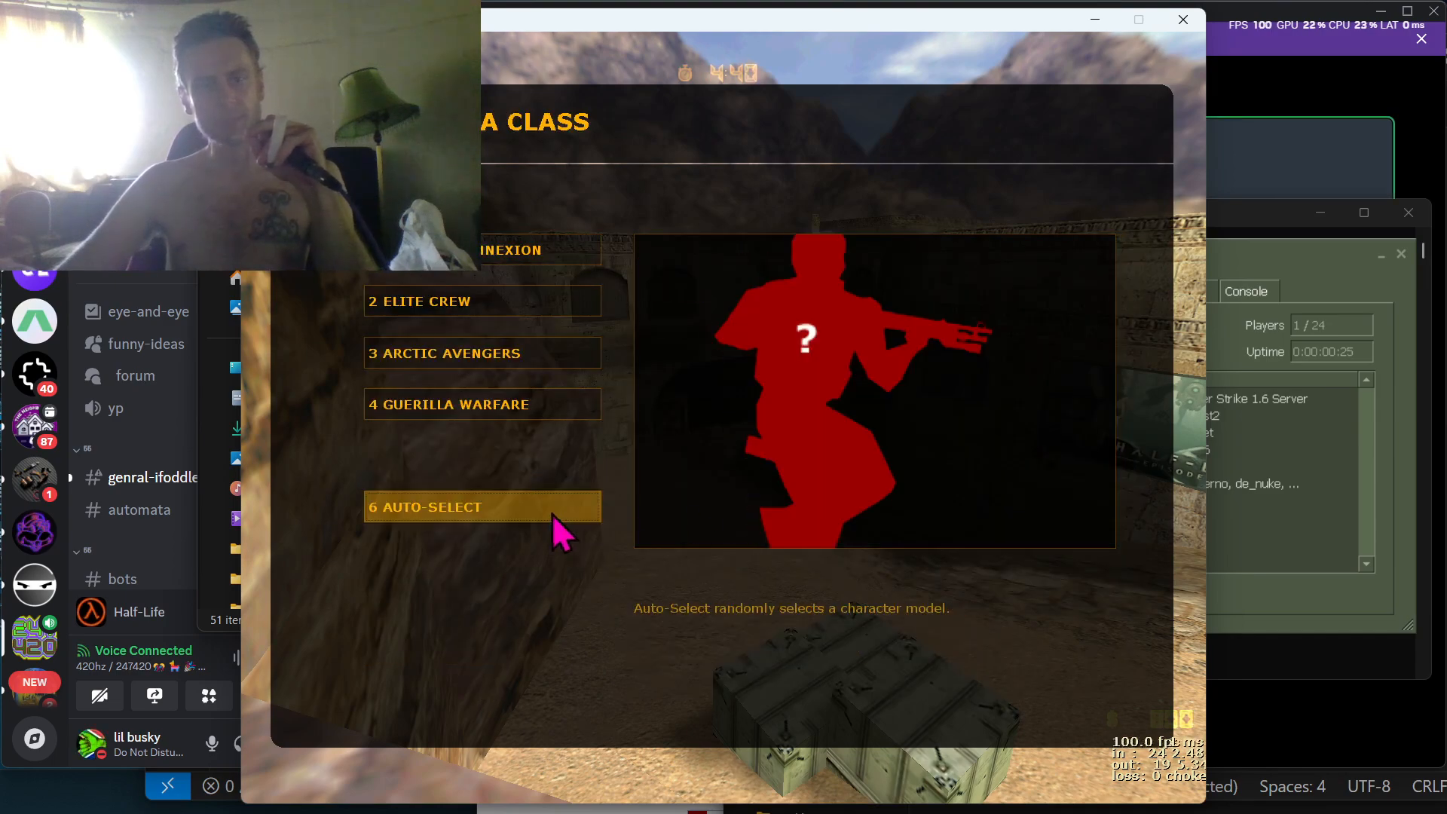
left_click(482, 506)
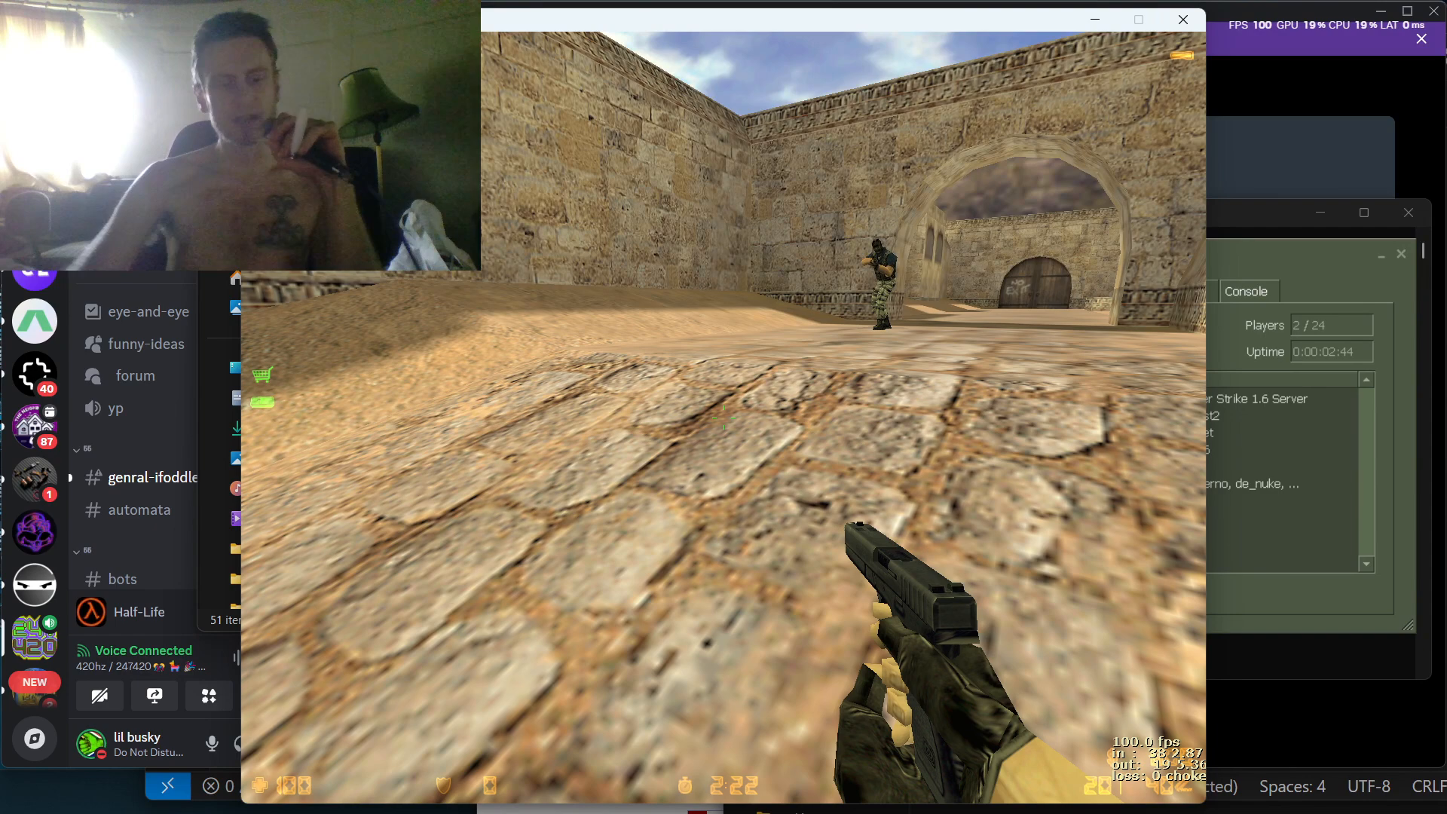
key("alt+tab")
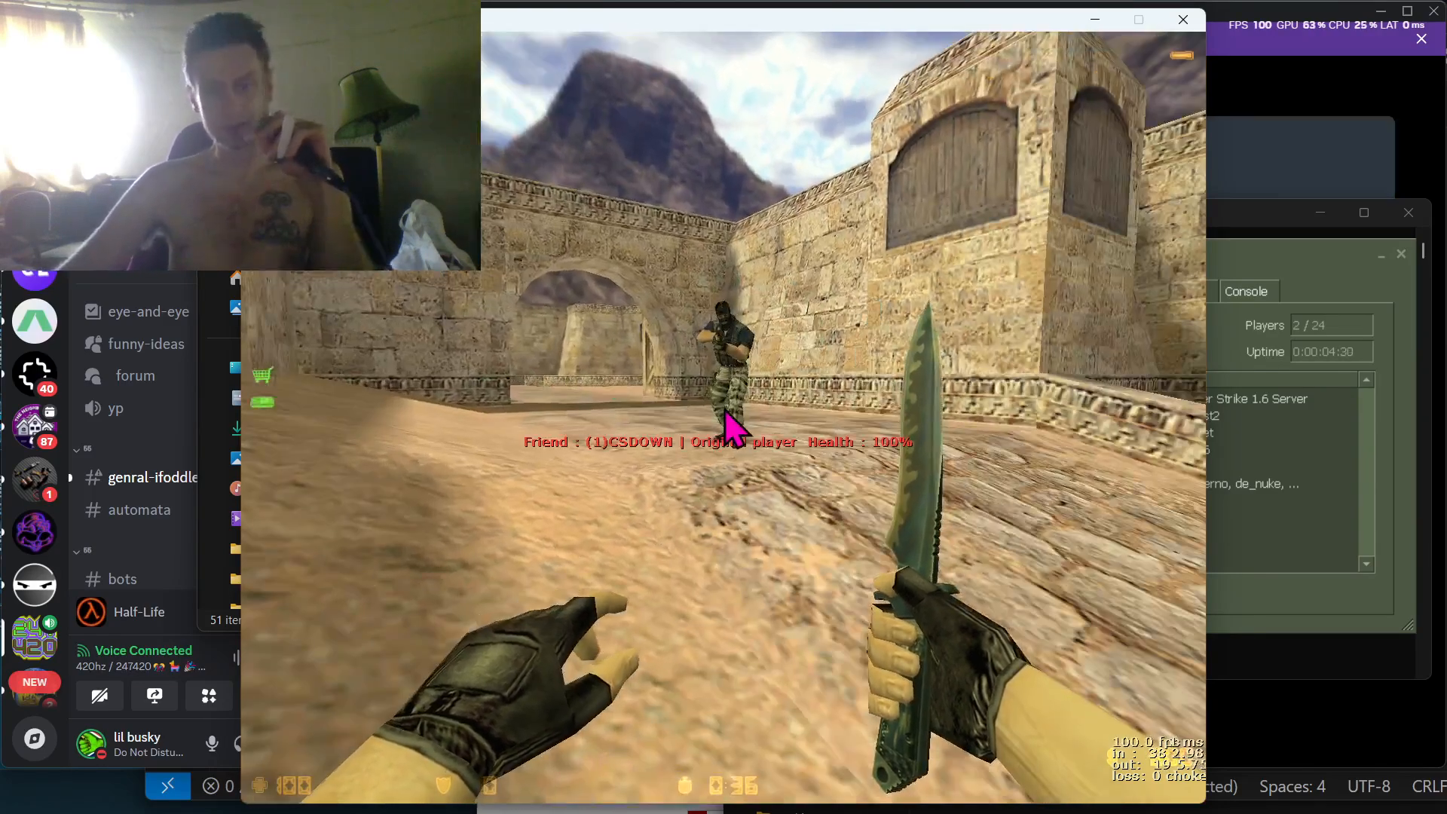
- Leave Counter-Strike 1.6 for Firefox's Stack Overflow question about joining LAN servers
key("alt+tab")
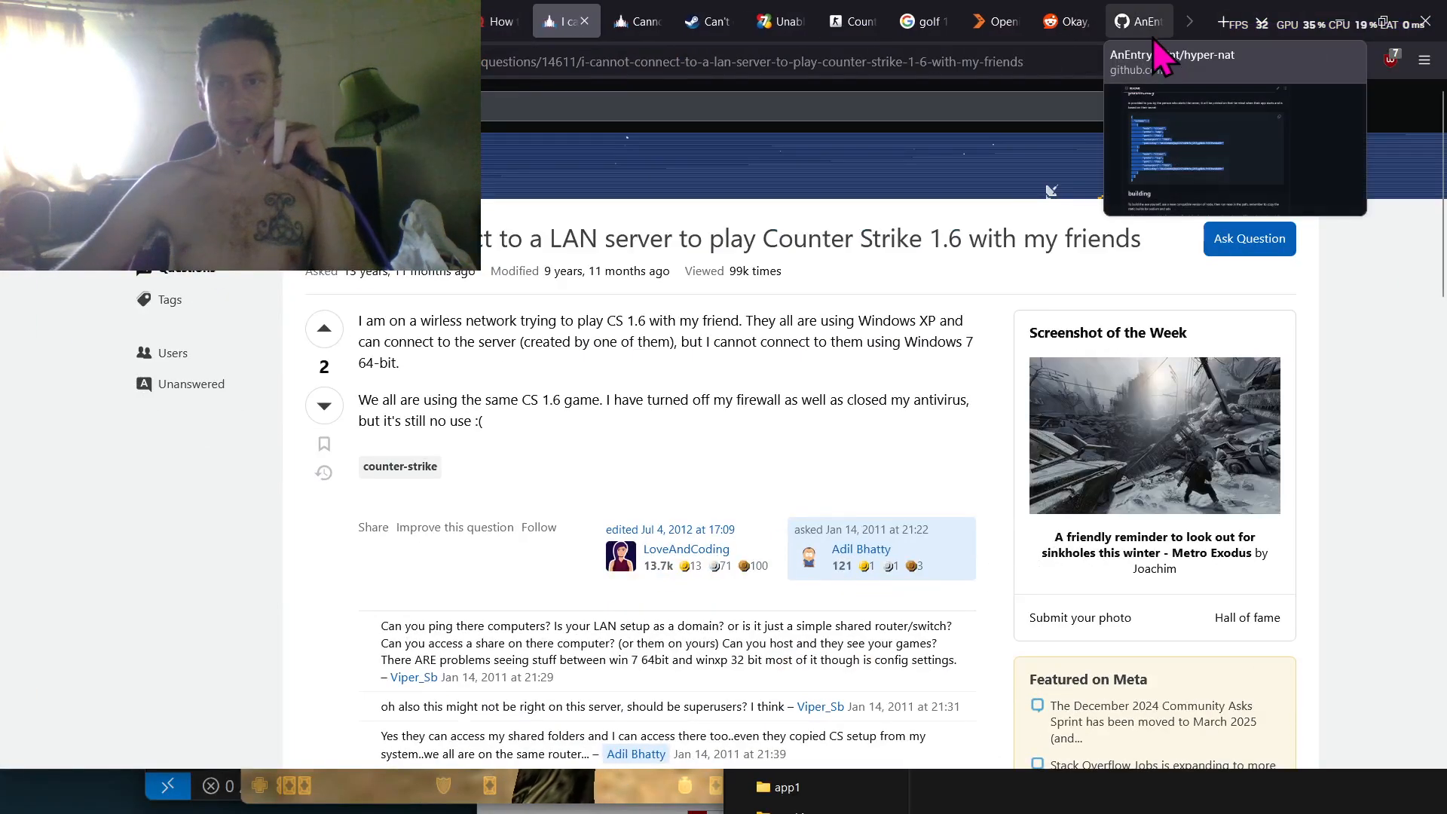
- Return to the hyper-nat GitHub repository and scroll its README toward the config examples
left_click(1139, 21)
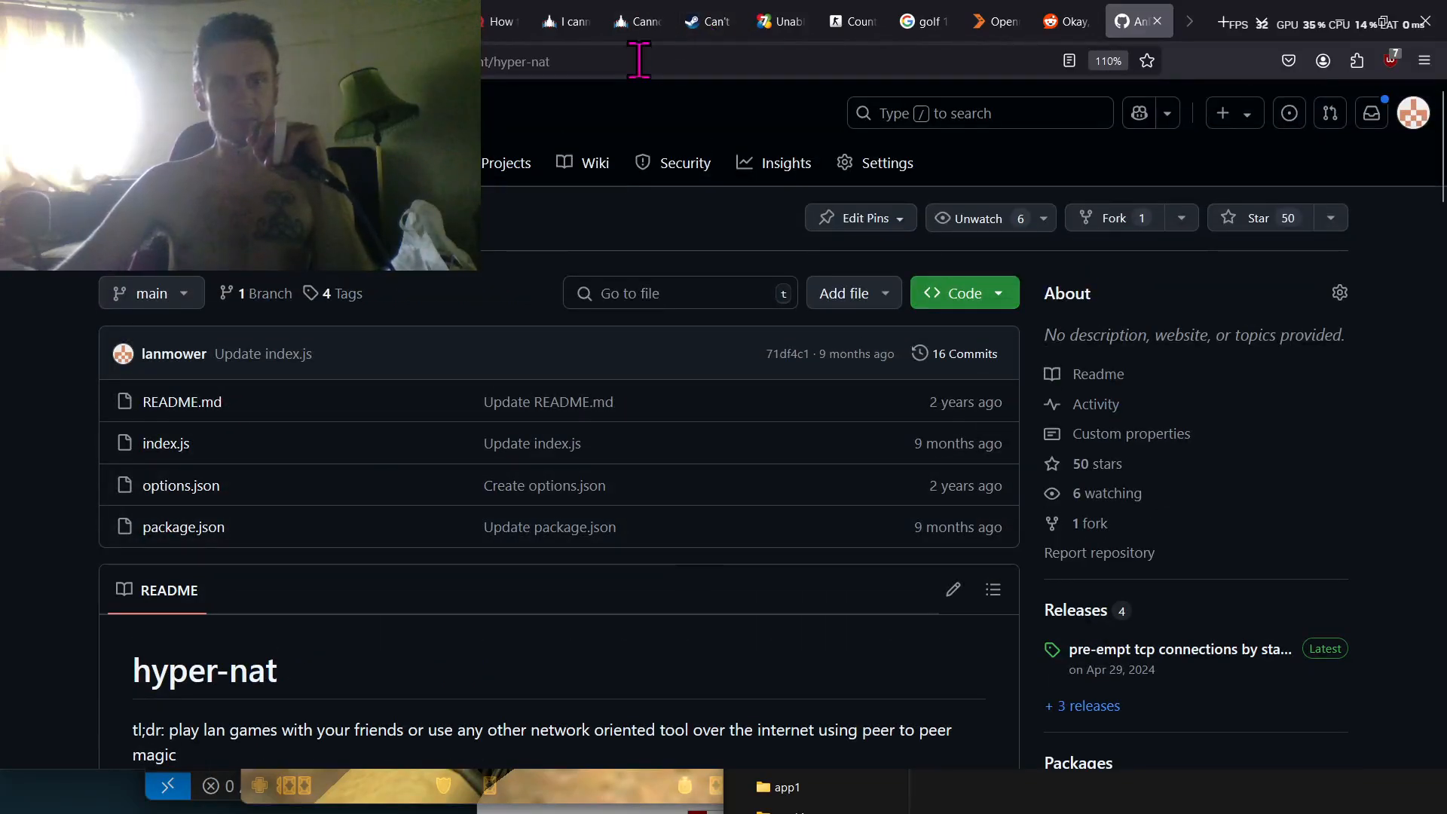
left_click(637, 62)
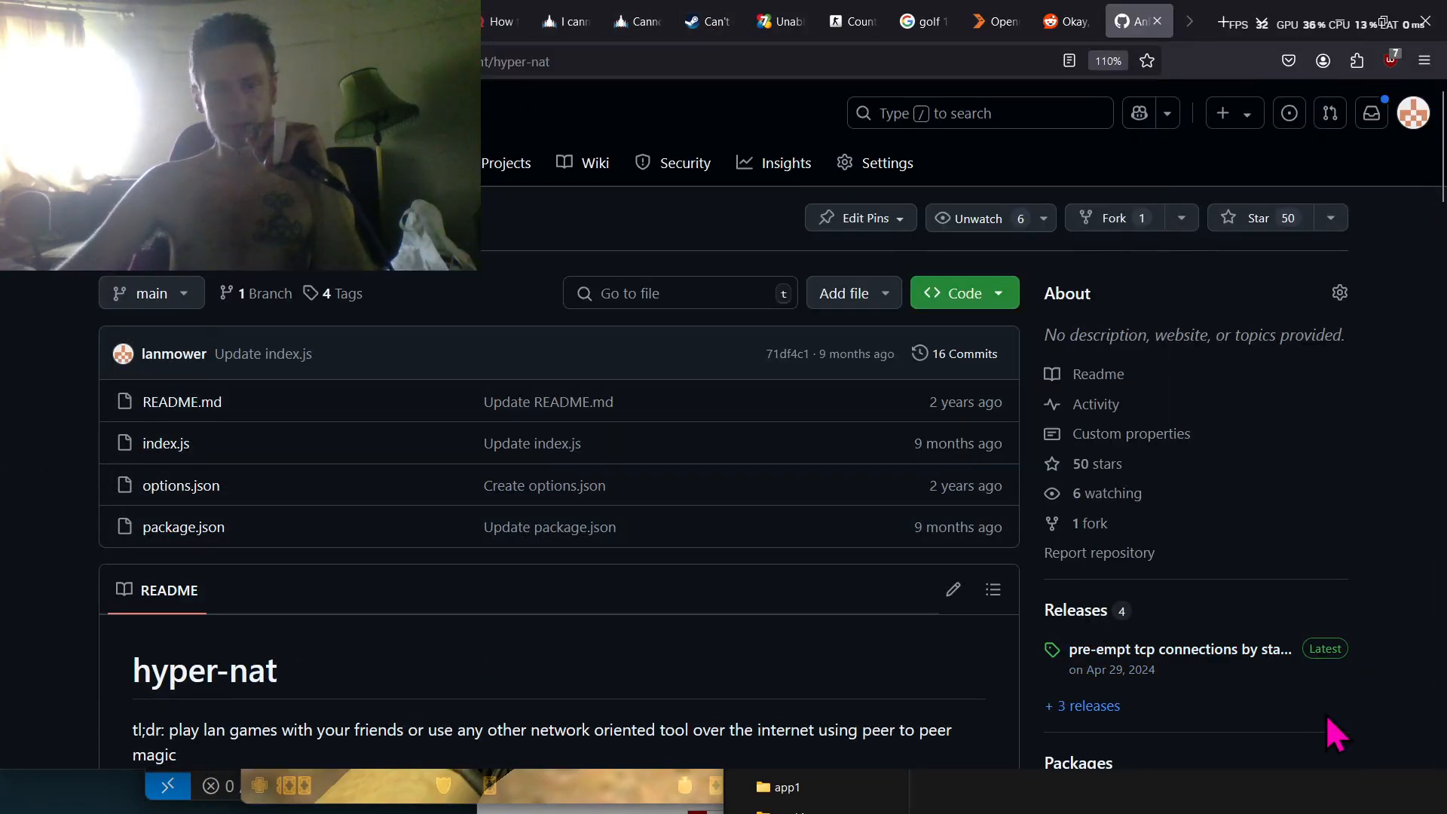
scroll("down", 3)
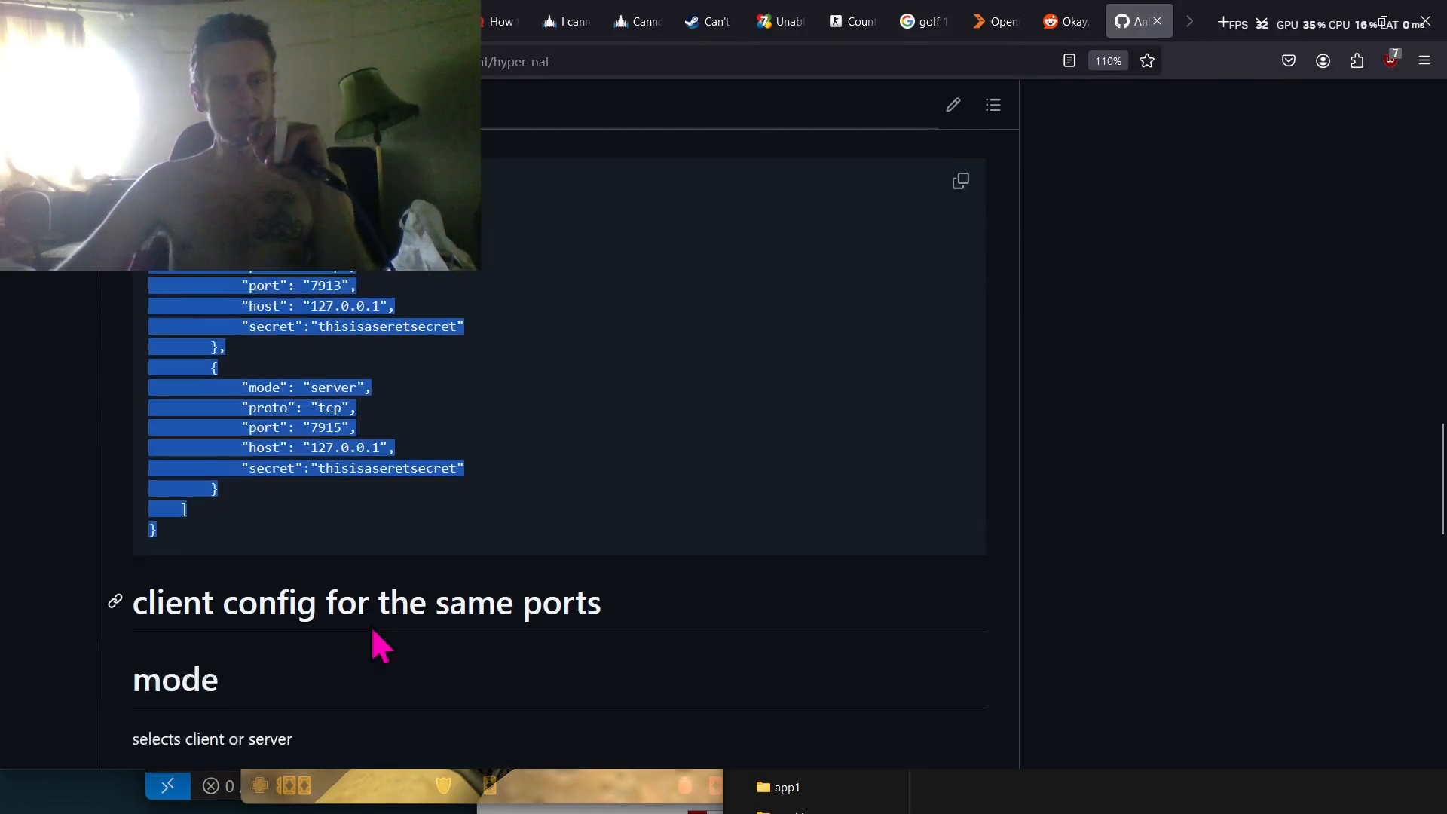
- Highlight the client publicKey and server port 7913 in the README's client config example
scroll("up", 3)
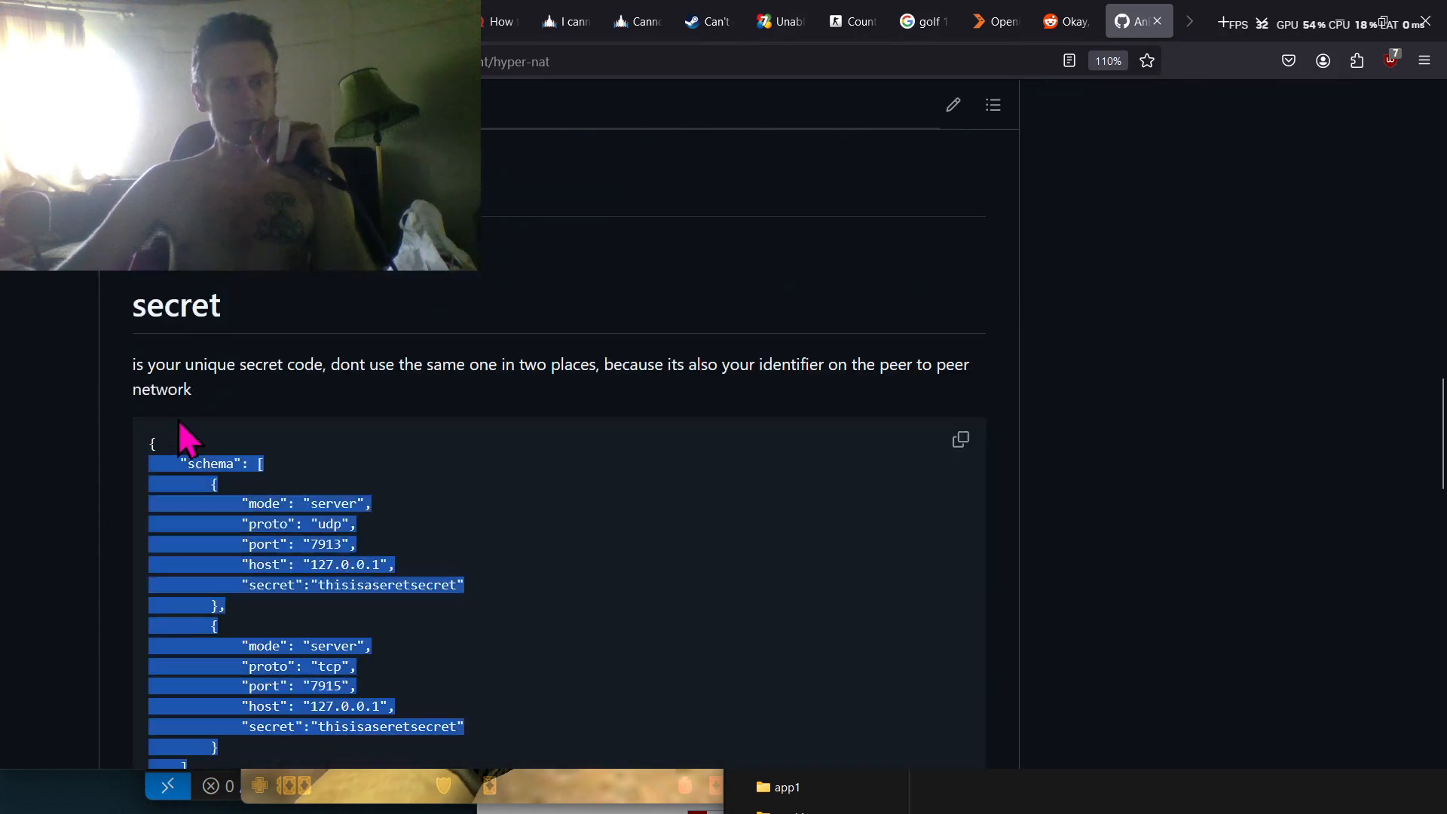
scroll("down", 3)
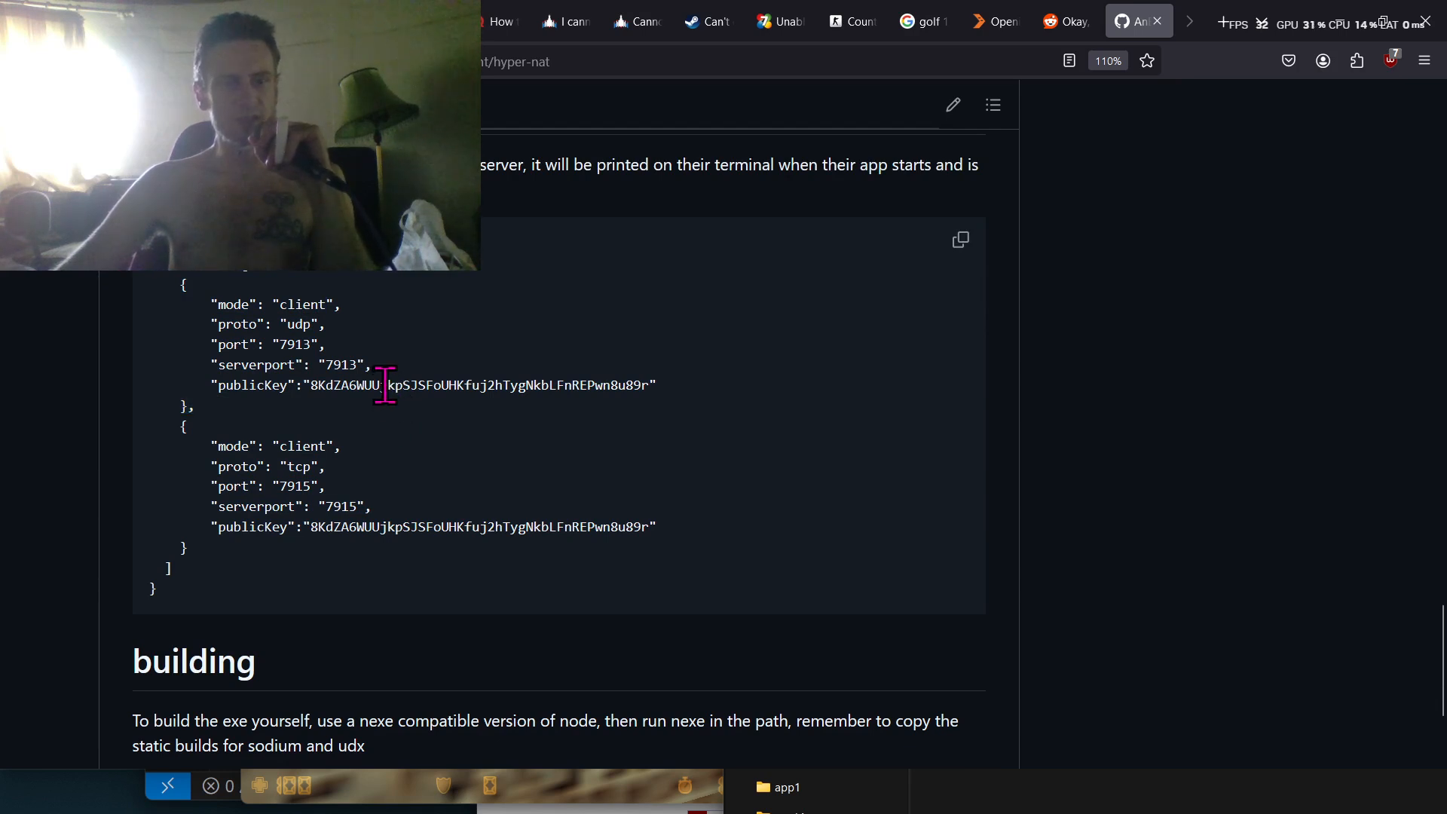
double_click(478, 527)
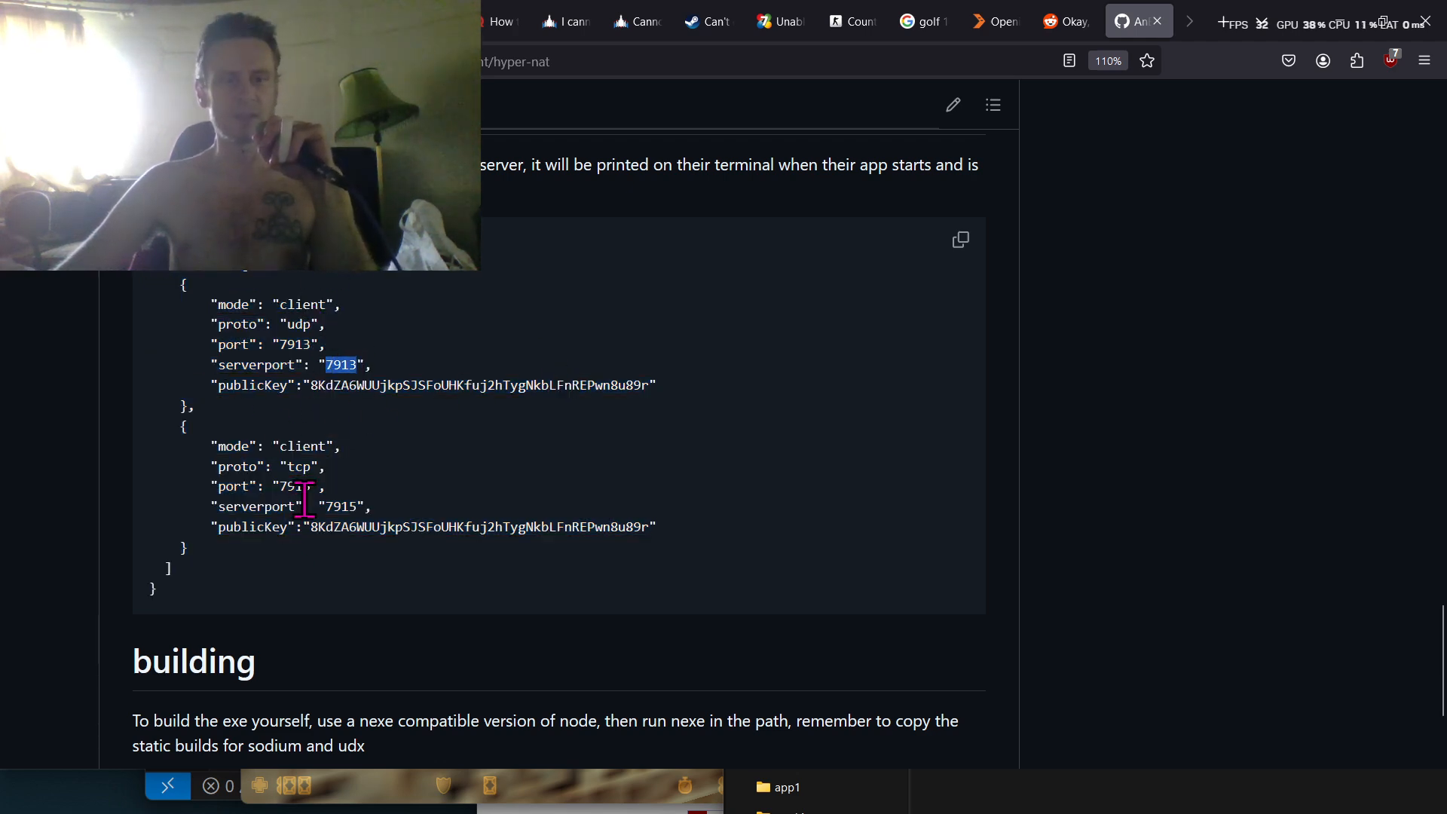
double_click(472, 526)
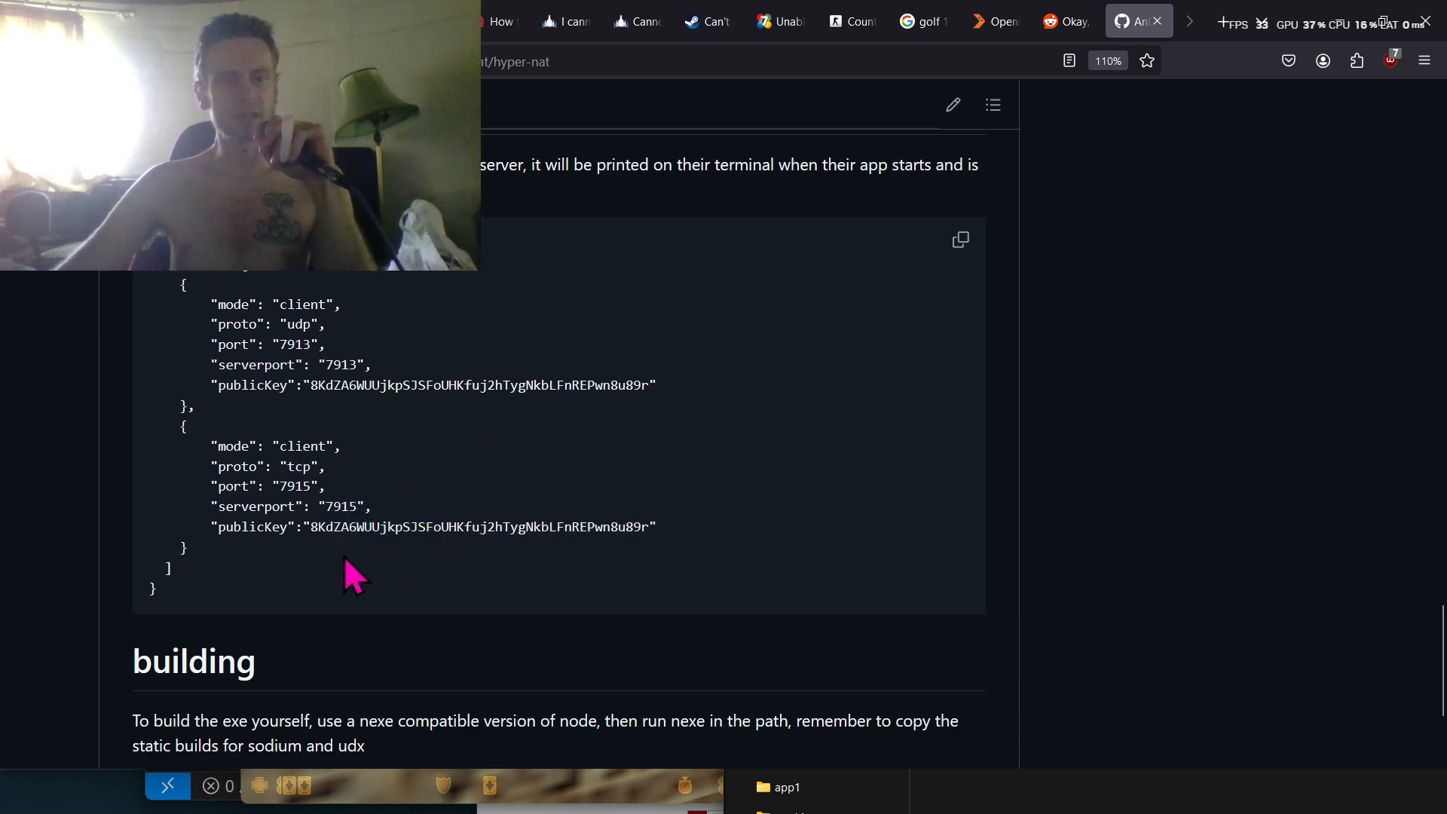
scroll("down", 3)
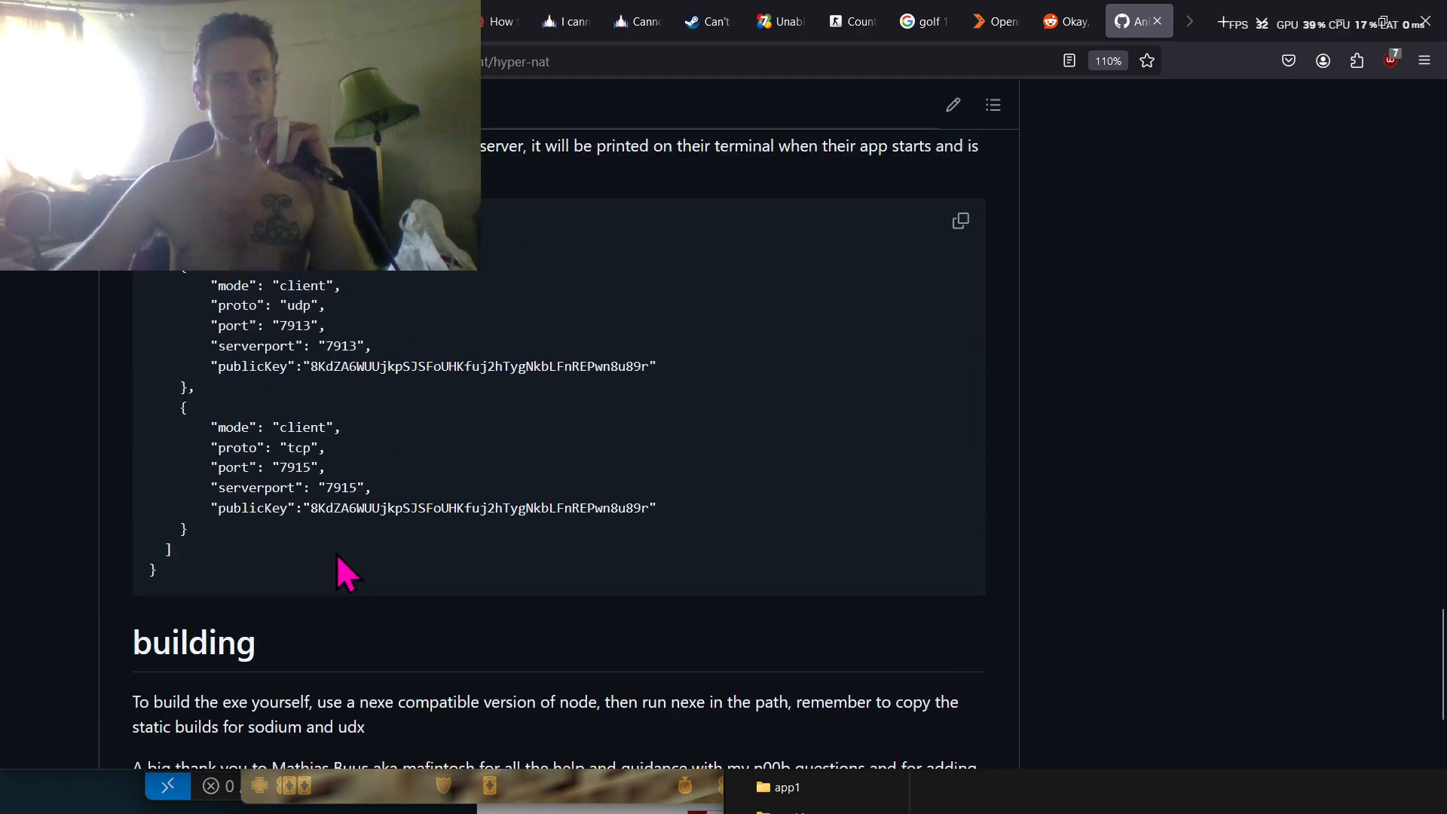
scroll("down", 3)
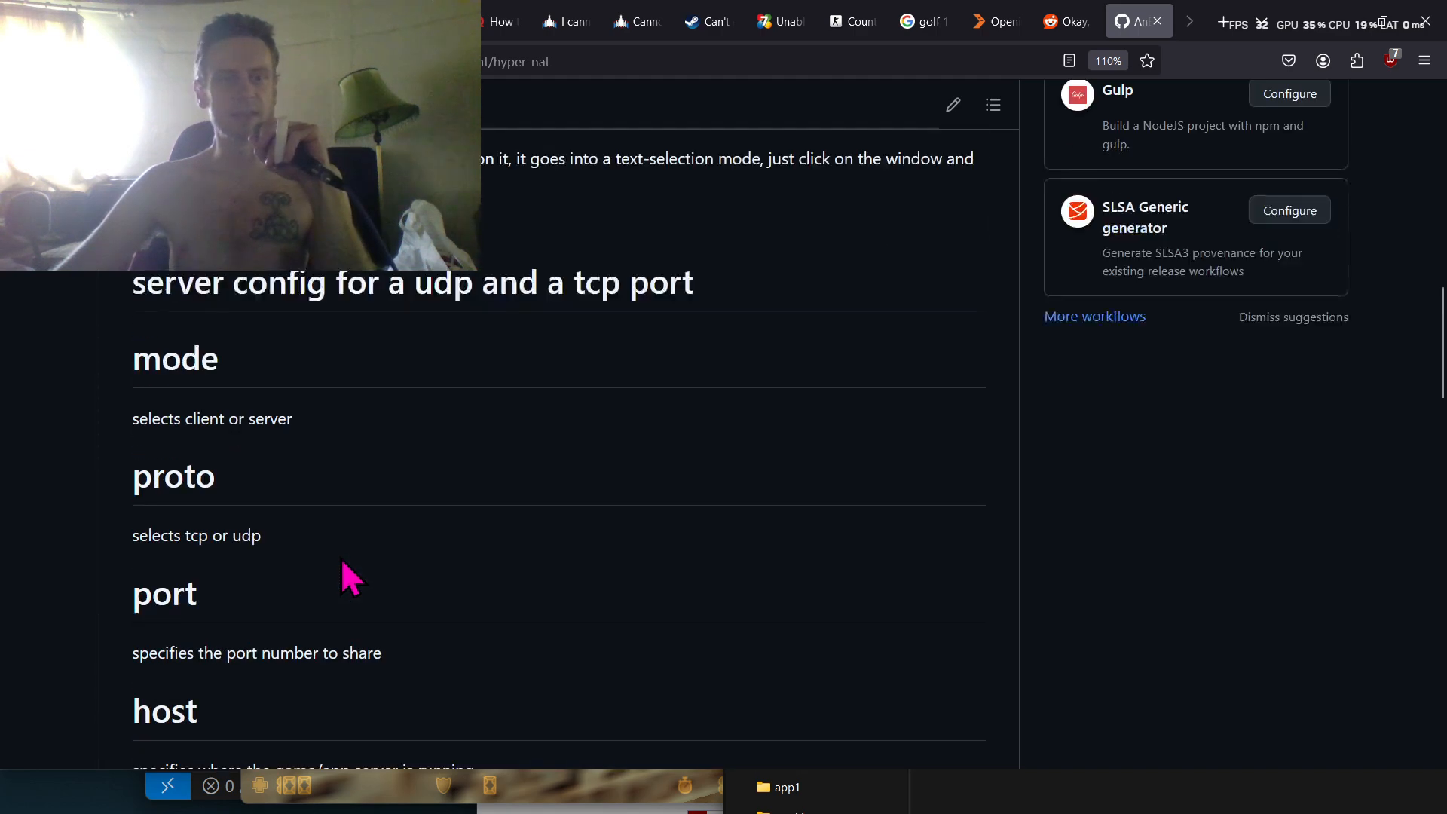
scroll("down", 3)
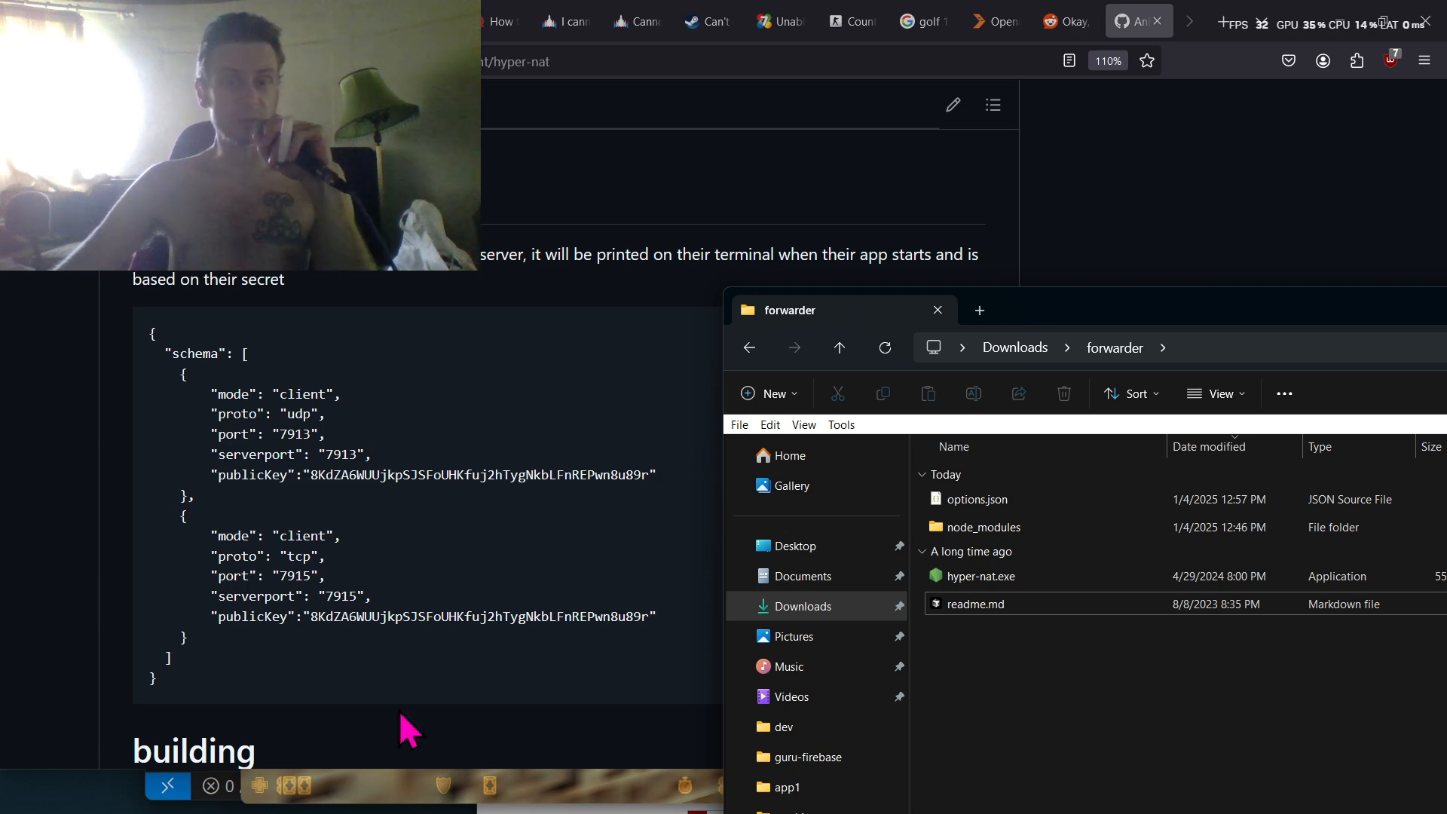
- Close the Downloads\forwarder File Explorer window to reveal the README's client config again
left_click(937, 310)
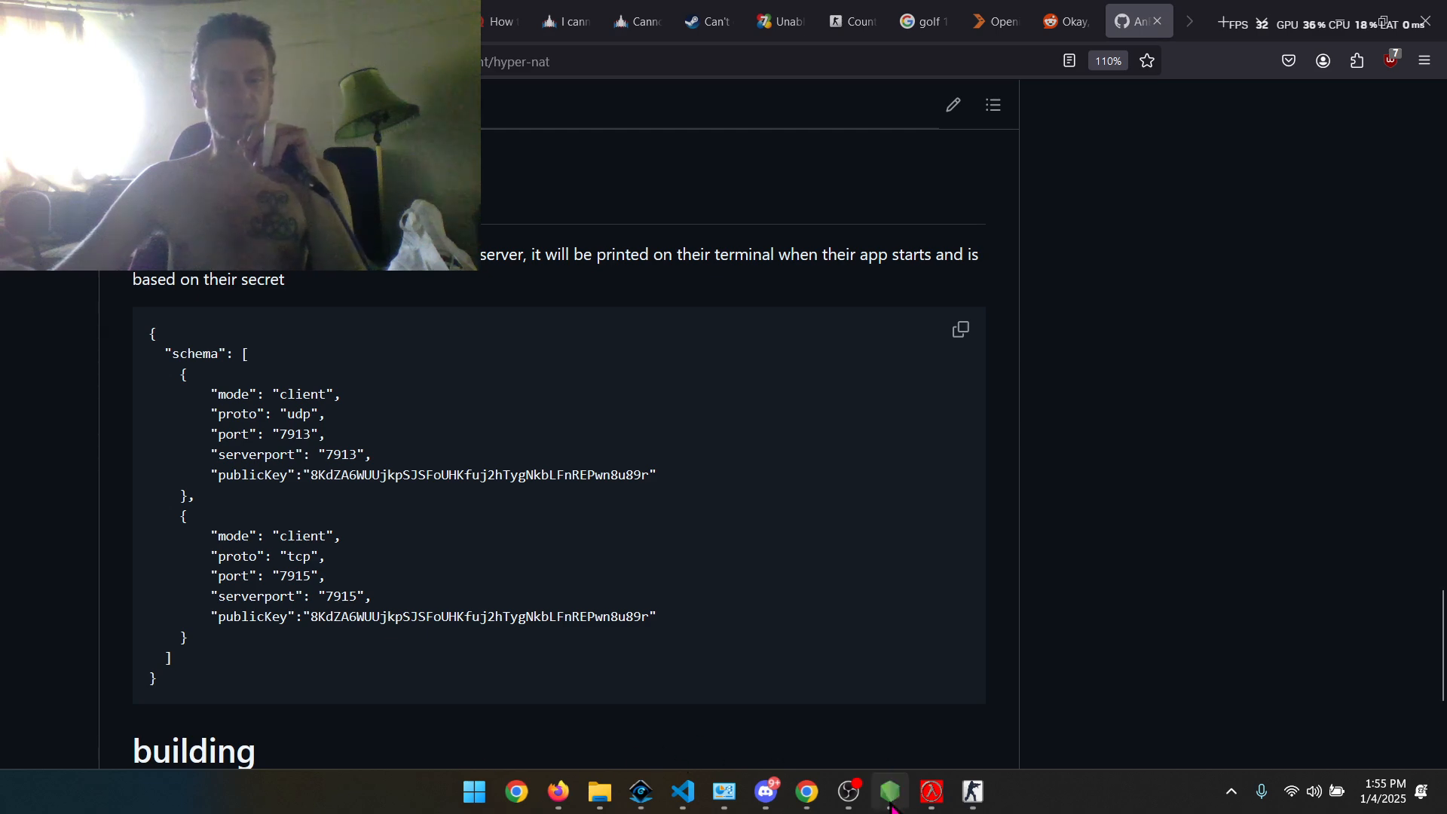
left_click(886, 789)
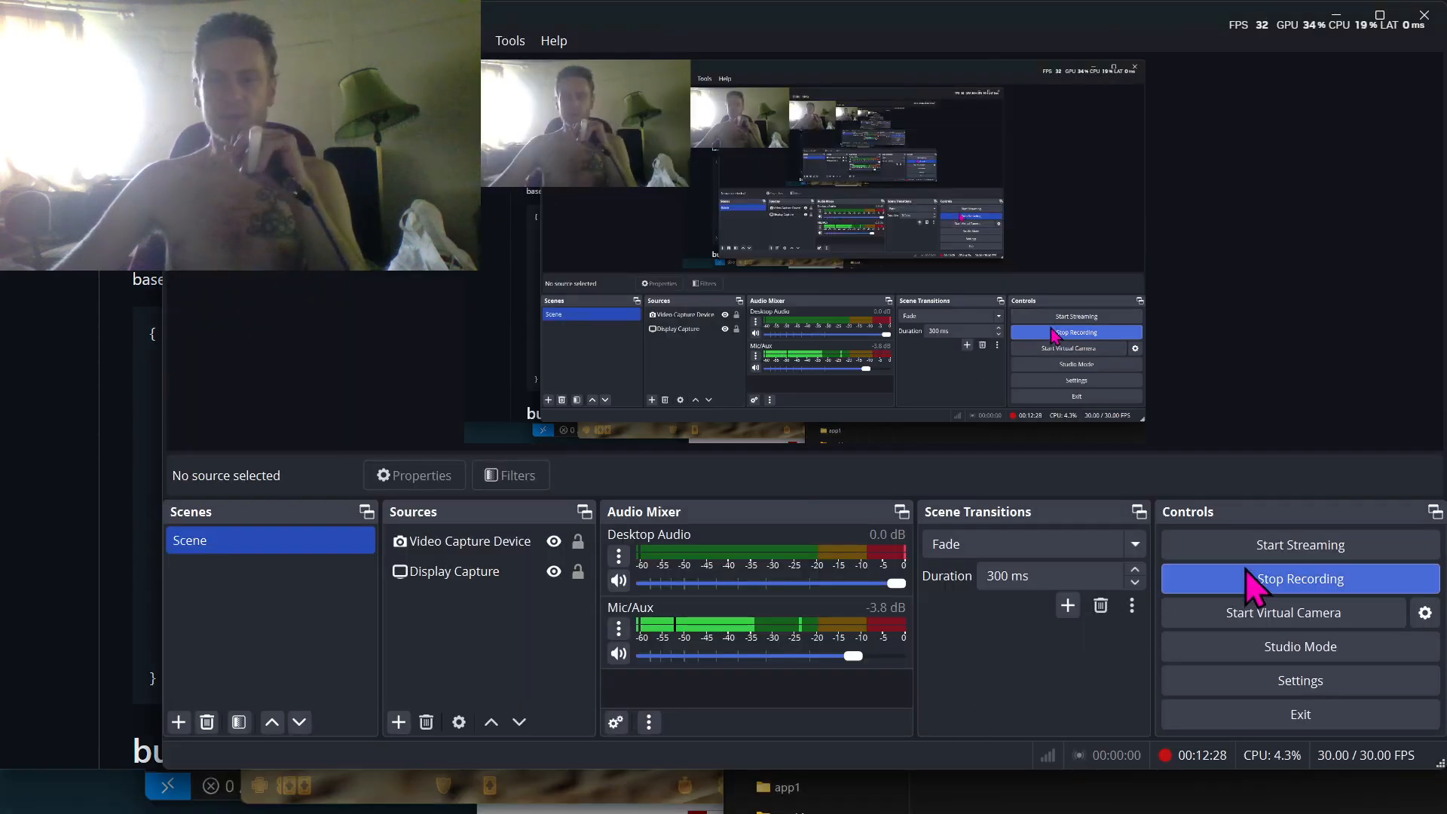